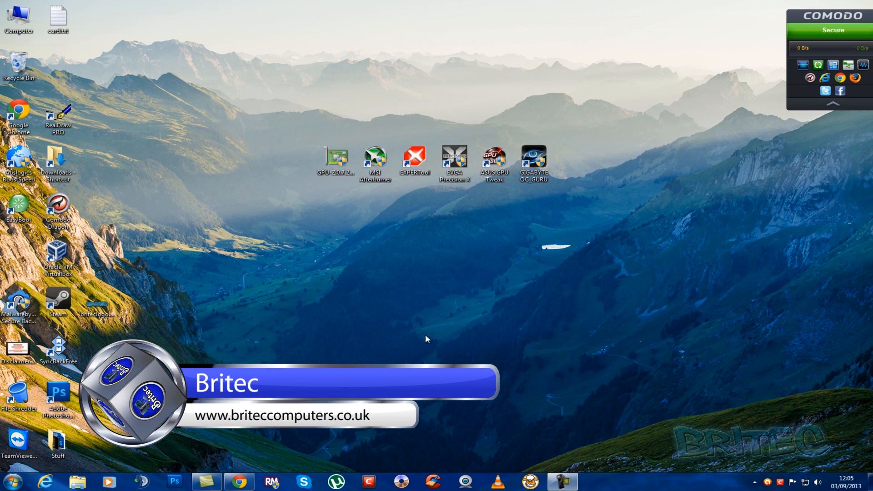
mouse_move(290, 195)
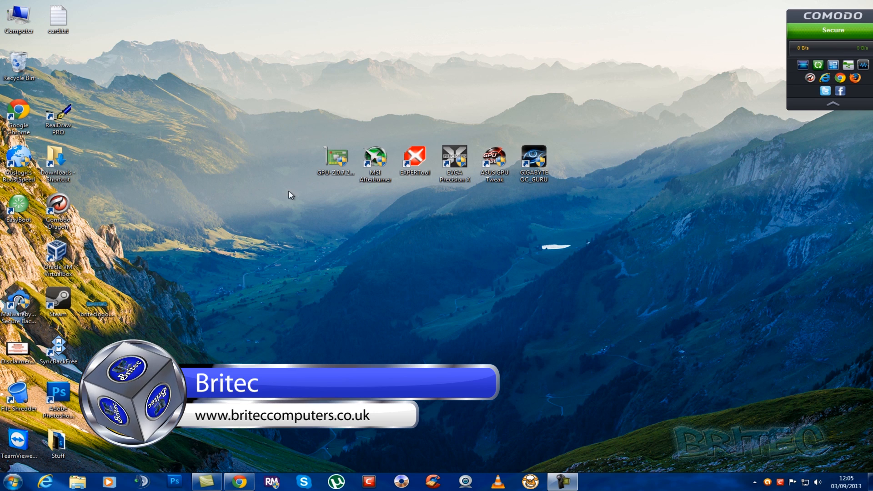
mouse_move(367, 203)
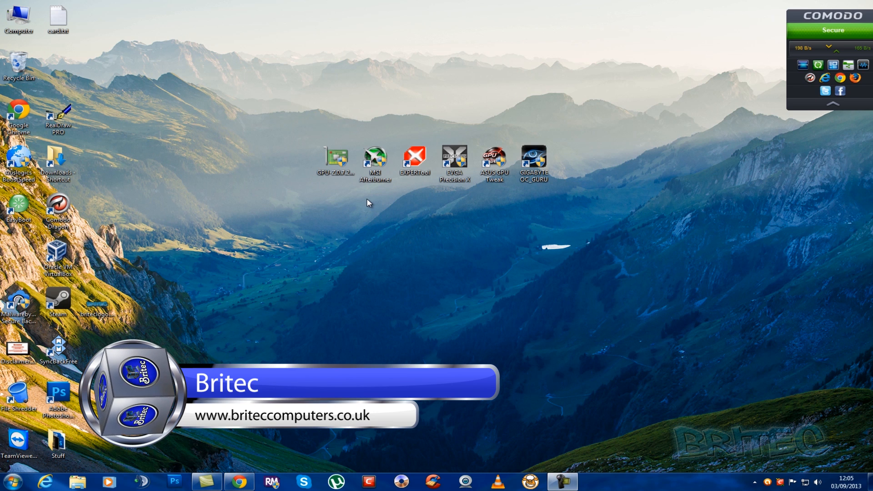
mouse_move(376, 209)
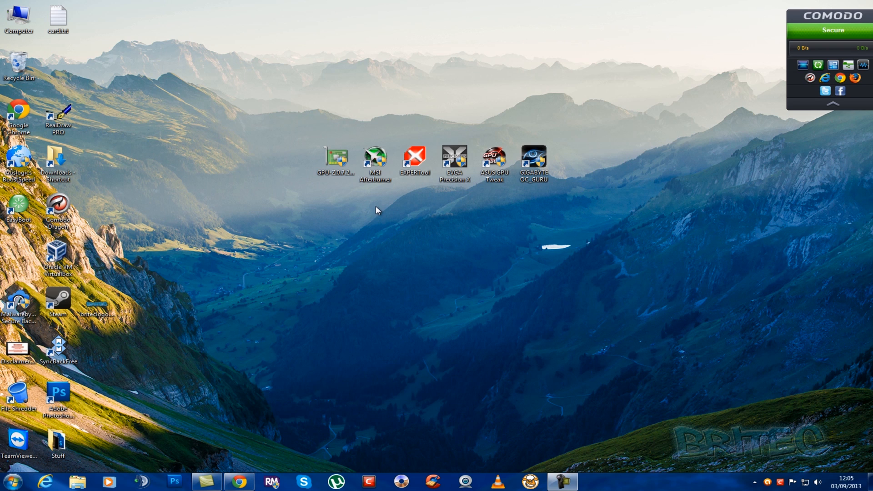
mouse_move(300, 192)
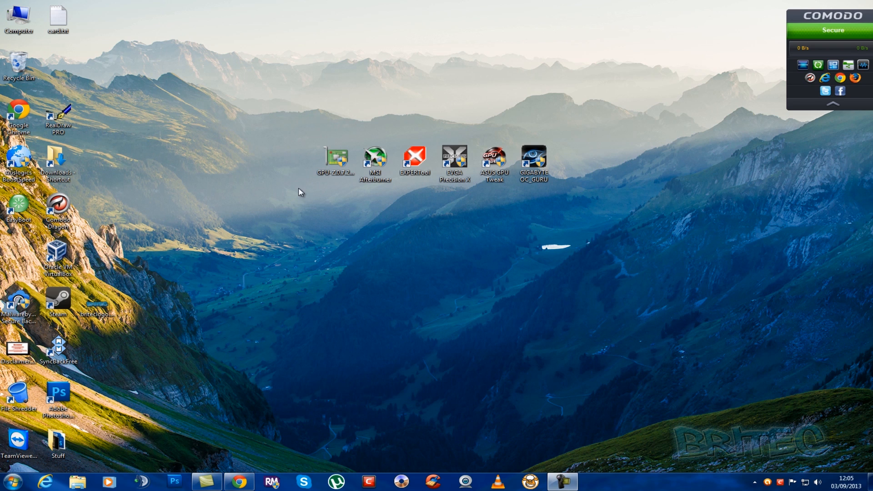
mouse_move(439, 205)
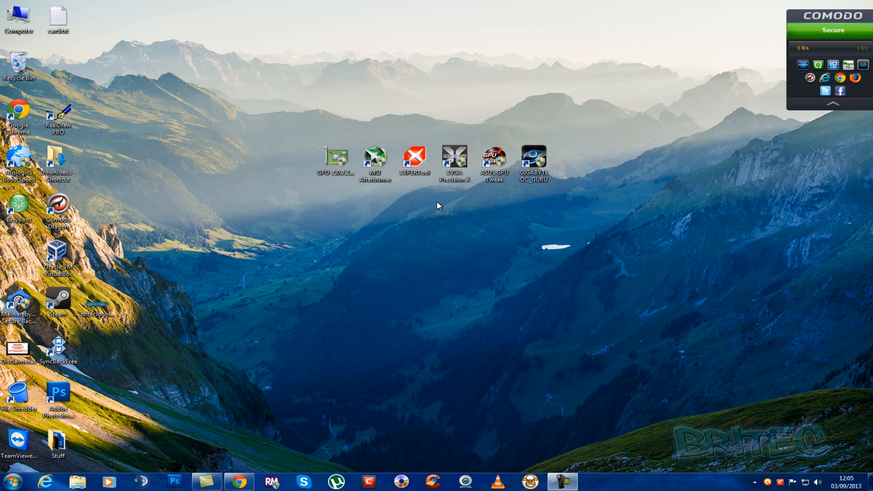
mouse_move(358, 344)
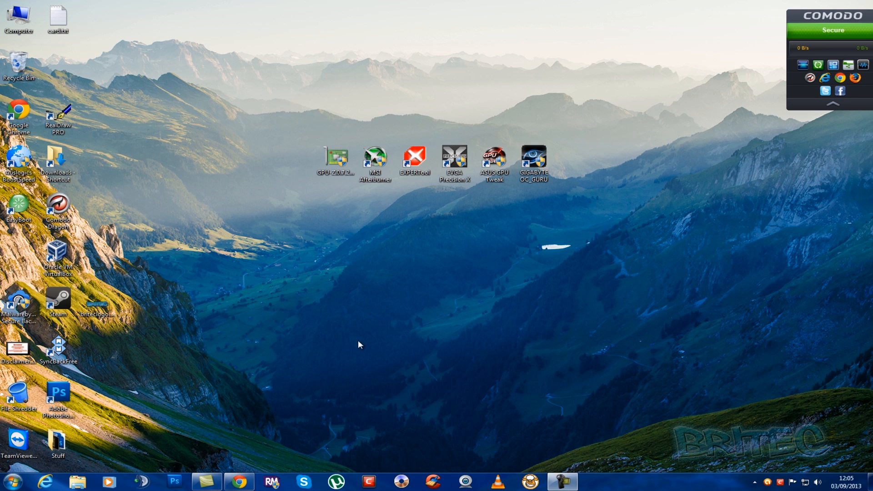
mouse_move(447, 204)
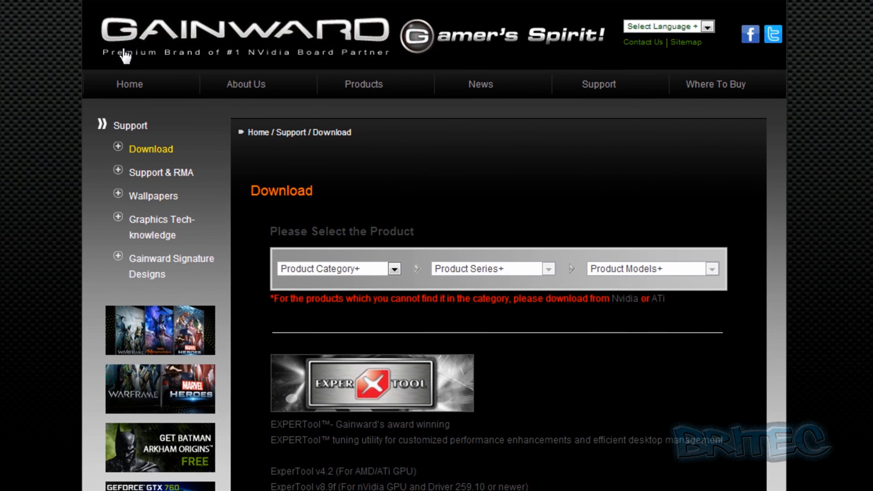
mouse_move(380, 51)
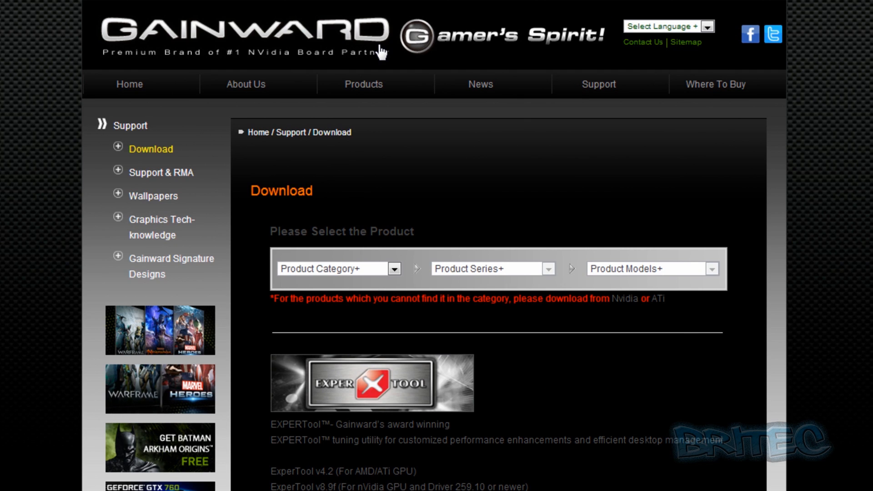
mouse_move(289, 258)
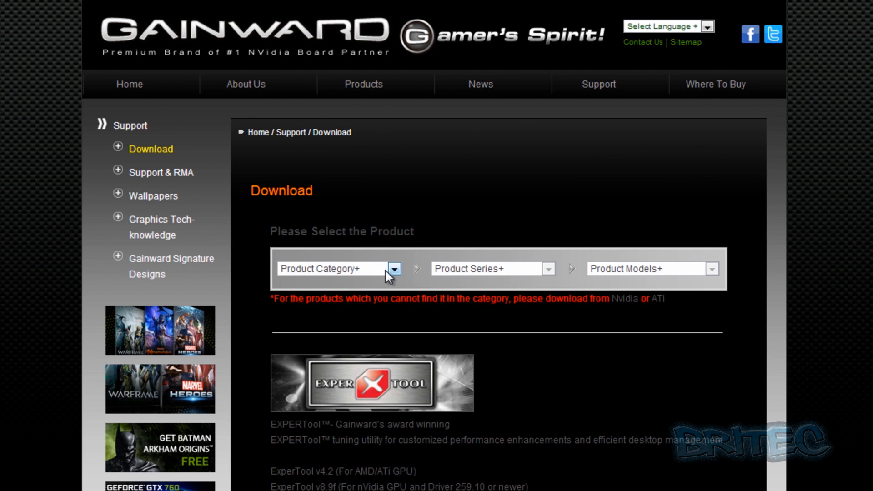
Step: Pick NVIDIA-range, GTX 500 Series and GTX 560 Ti 1024MB 'Phantom' to show its drivers
left_click(393, 269)
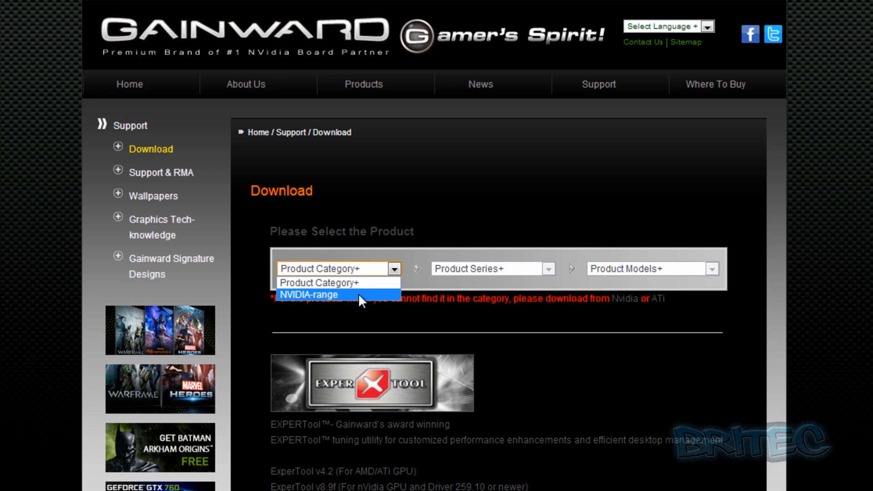
left_click(310, 294)
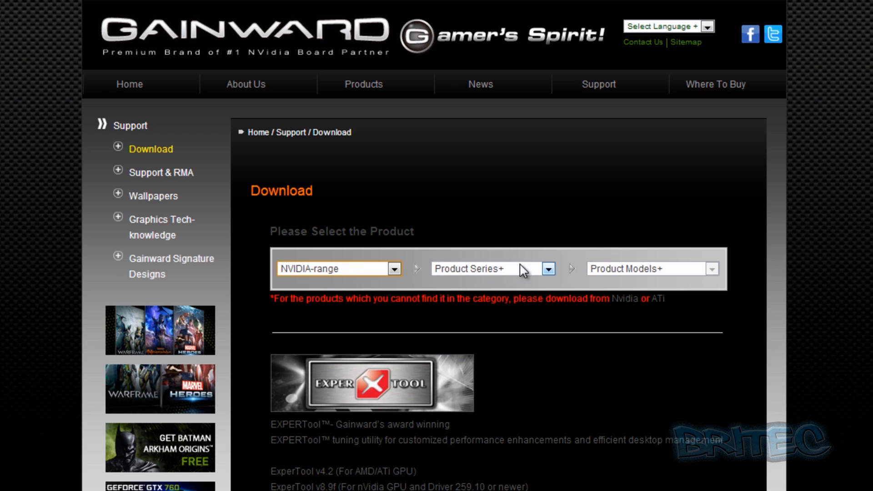
left_click(548, 269)
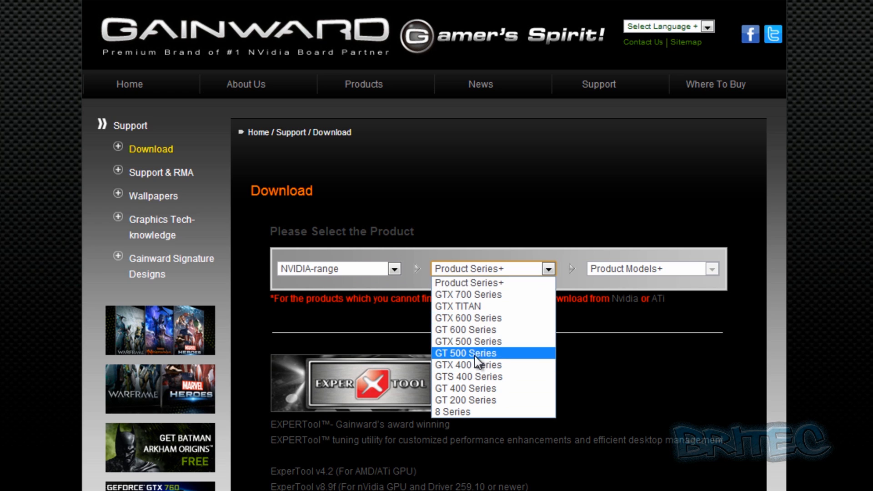
mouse_move(476, 341)
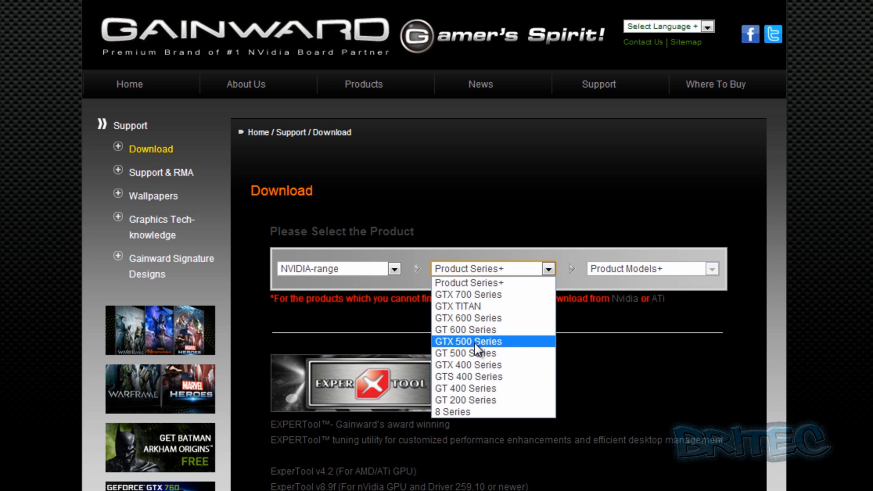
left_click(469, 342)
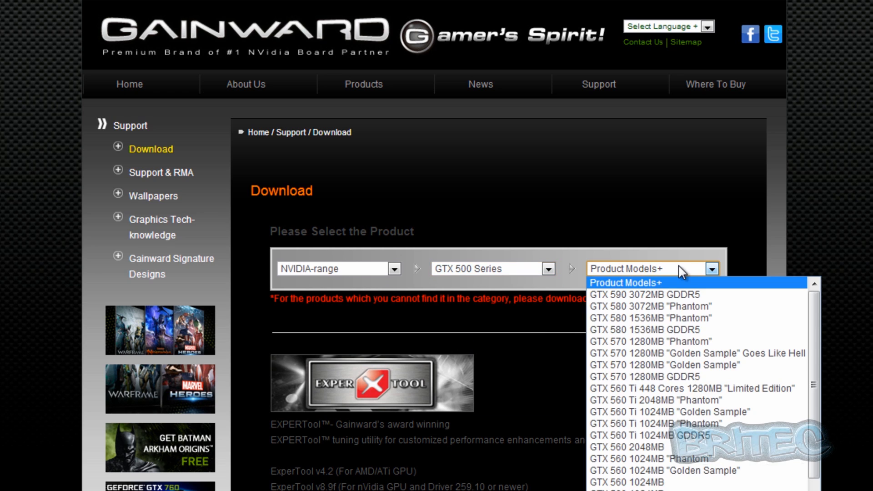
mouse_move(657, 483)
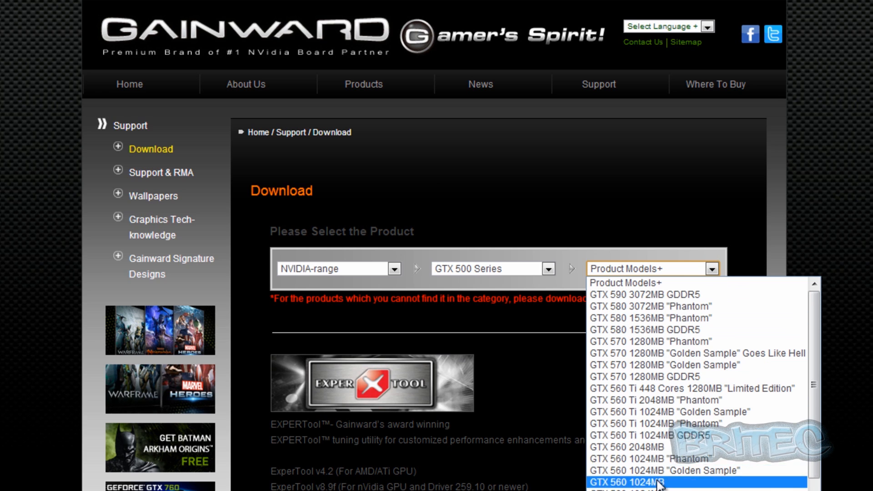
mouse_move(660, 424)
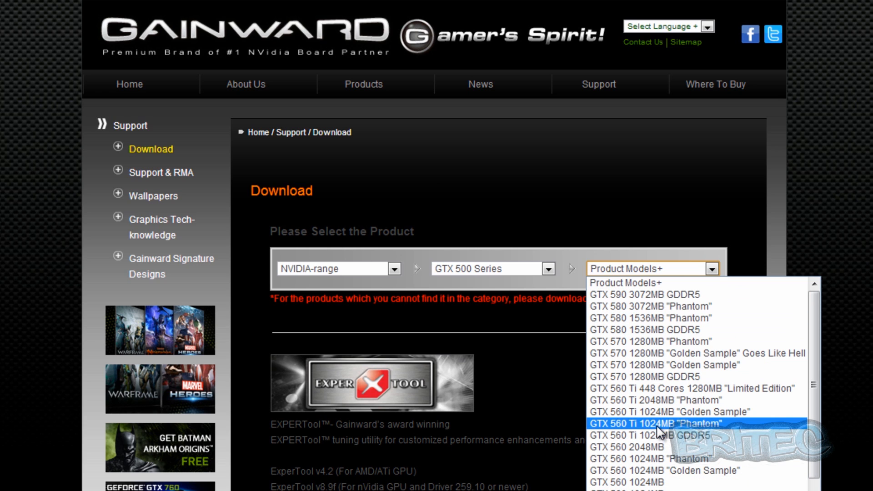
left_click(657, 423)
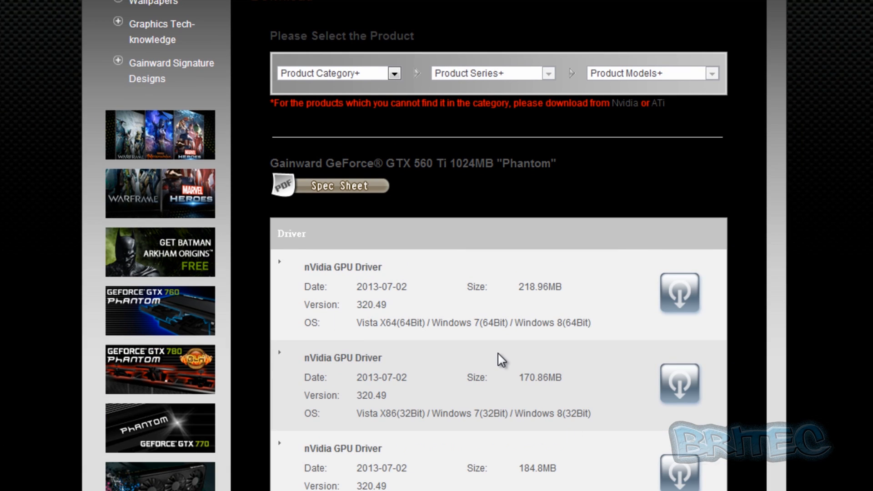
scroll("up", 3)
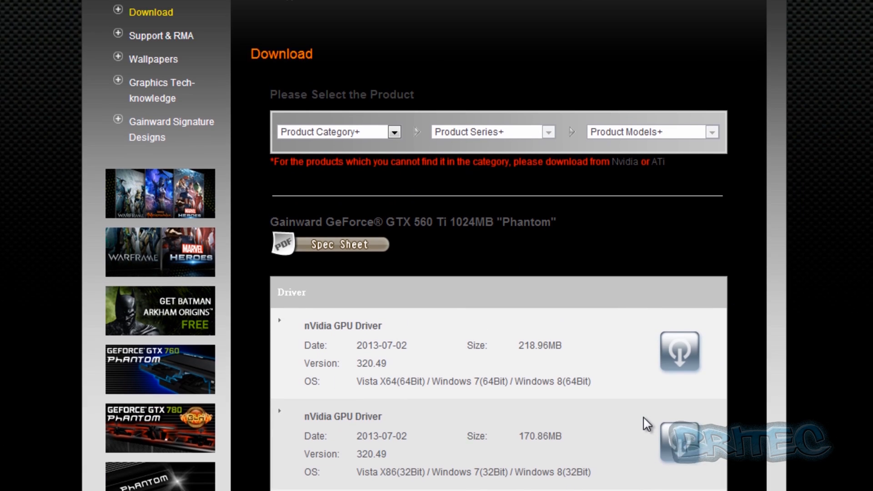
scroll("up", 3)
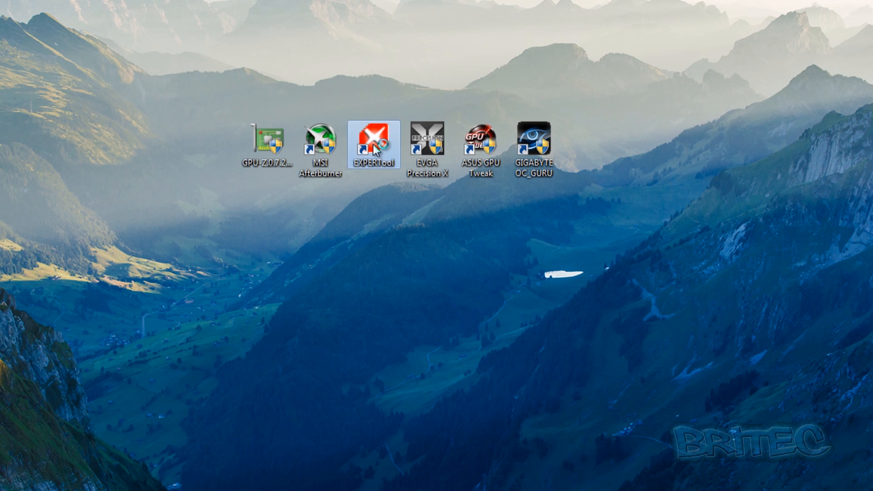
Step: Launch Gainward EXPERTool II from its desktop shortcut
double_click(372, 142)
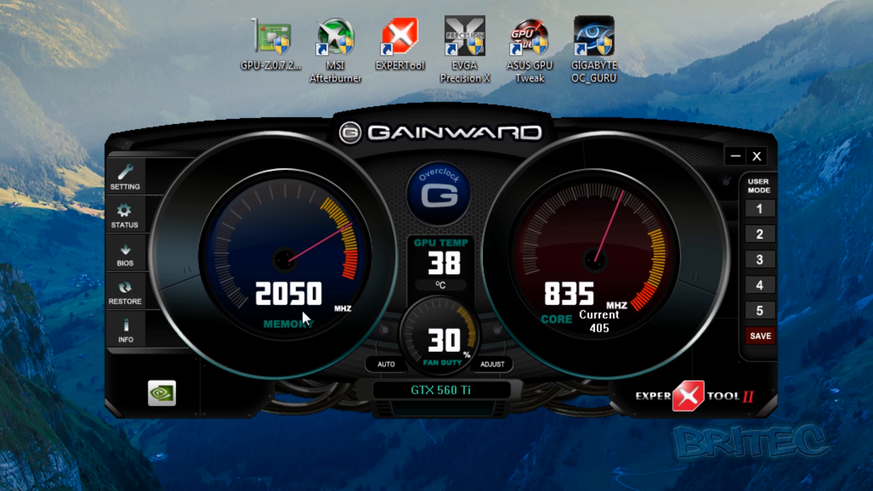
mouse_move(606, 281)
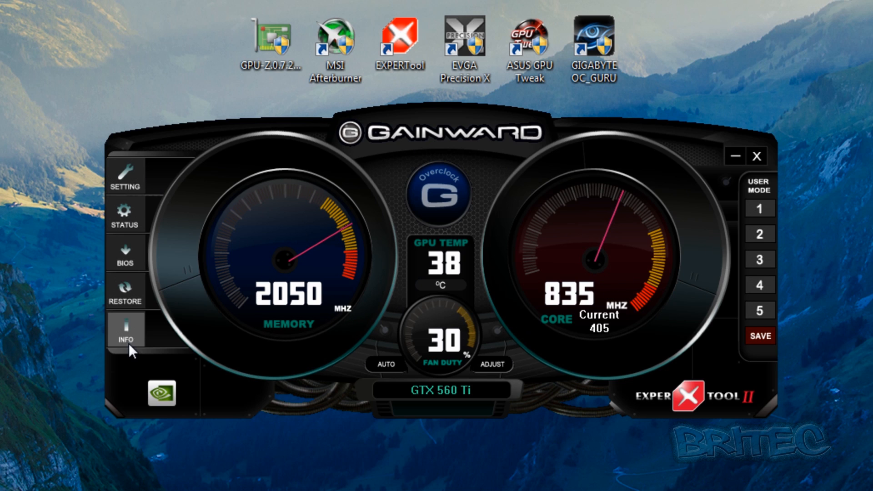
mouse_move(342, 362)
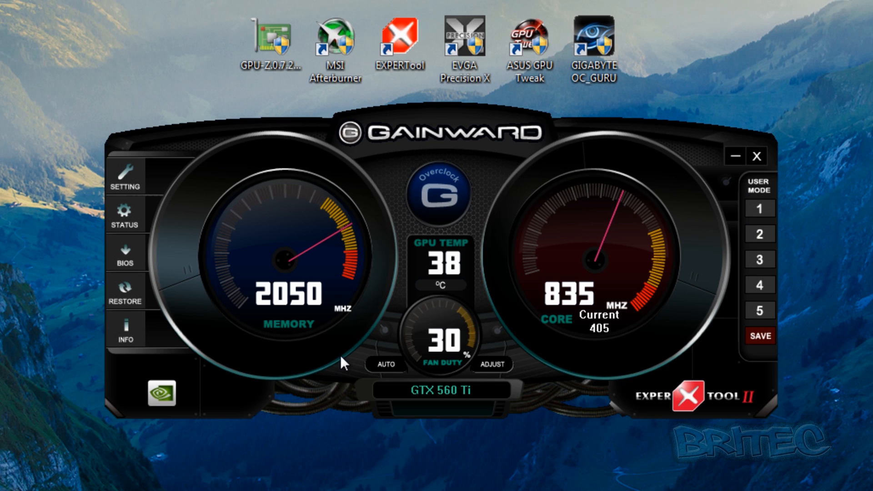
mouse_move(133, 189)
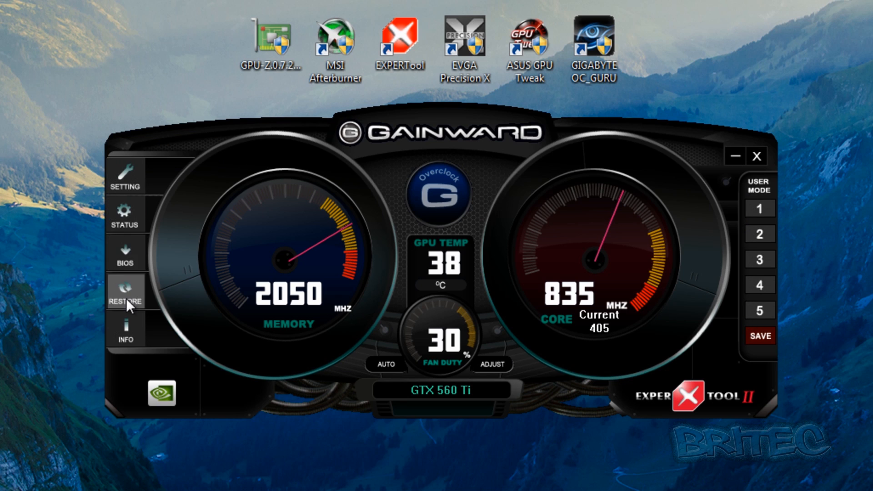
mouse_move(763, 193)
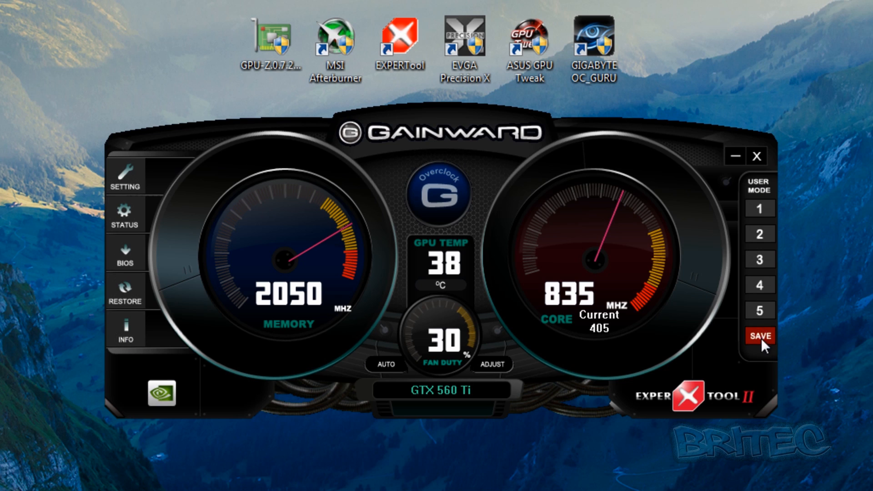
mouse_move(759, 233)
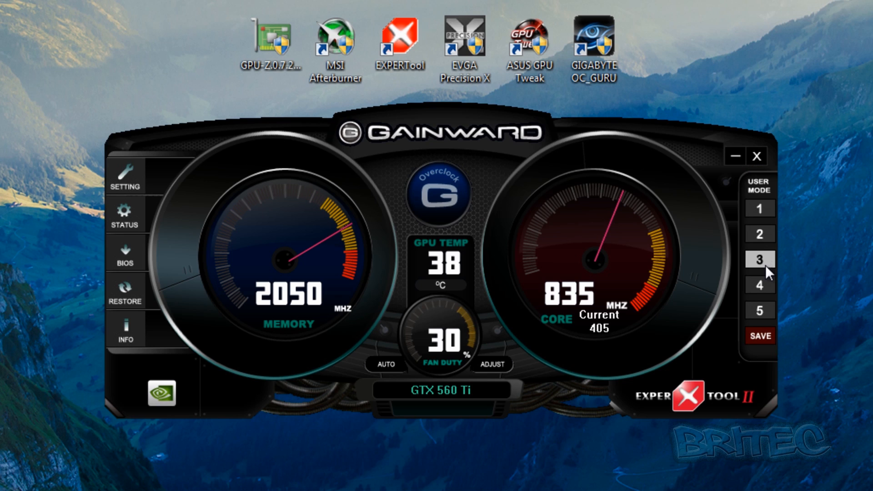
mouse_move(761, 209)
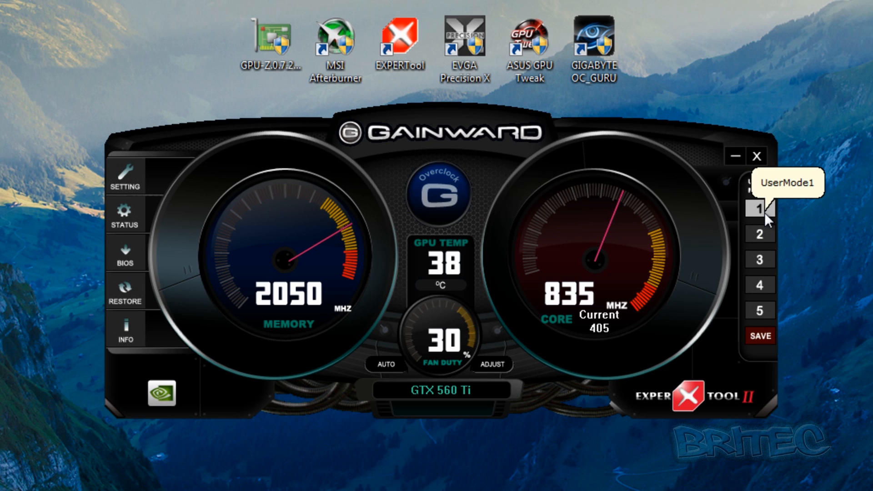
mouse_move(761, 238)
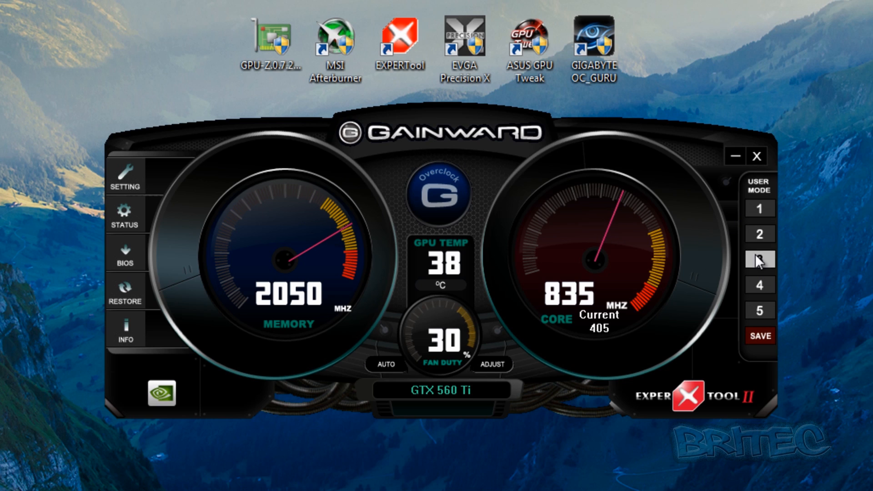
mouse_move(759, 233)
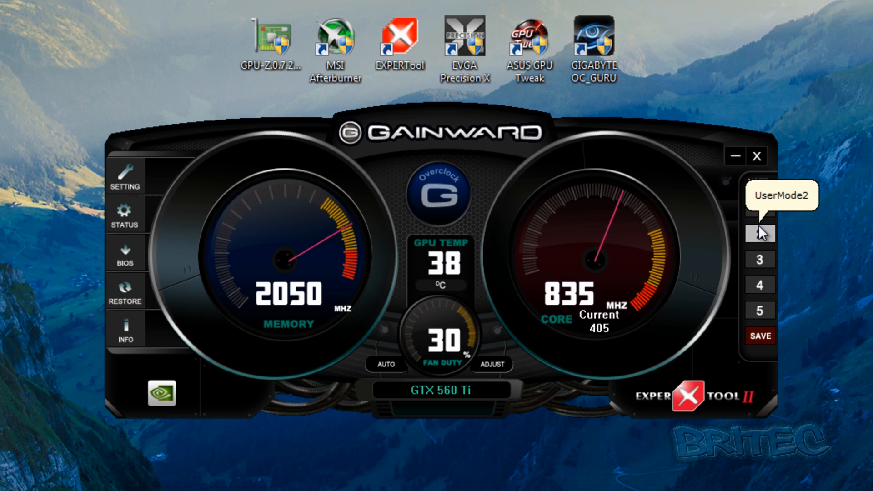
mouse_move(622, 211)
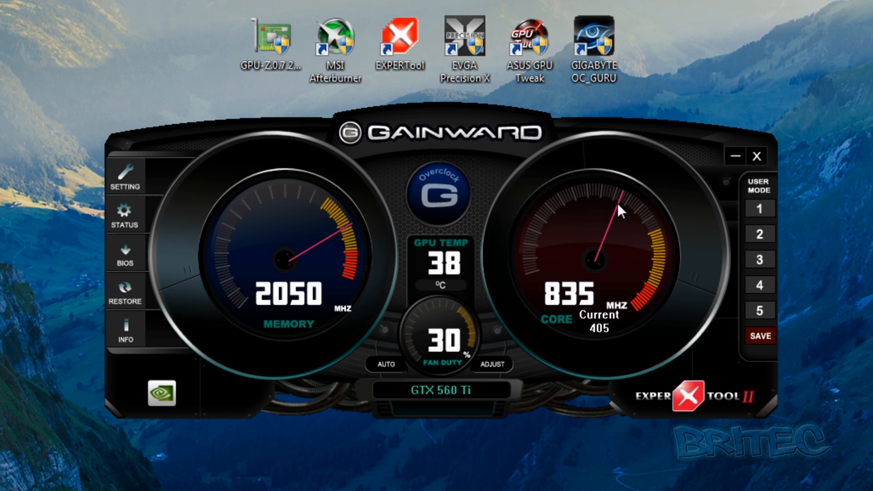
mouse_move(660, 289)
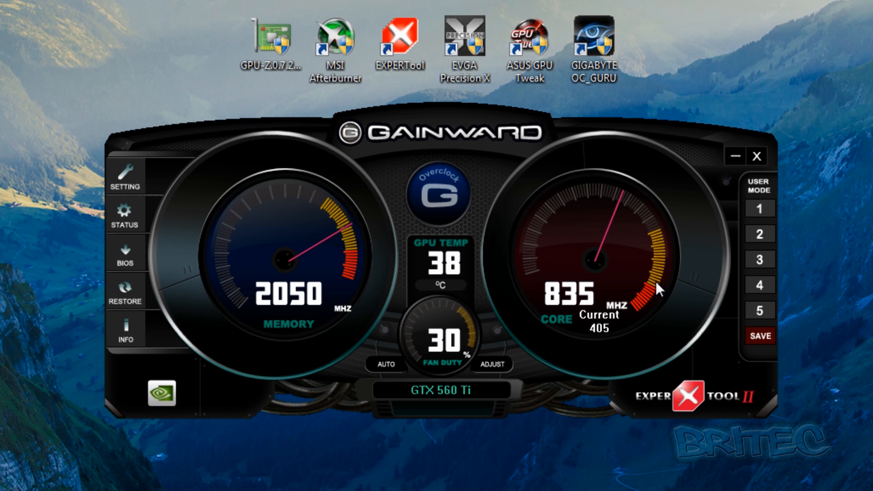
mouse_move(382, 290)
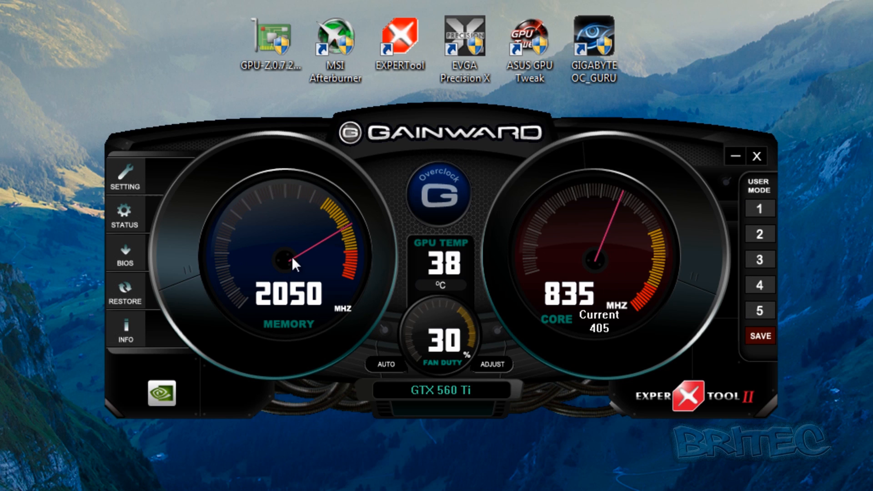
mouse_move(350, 236)
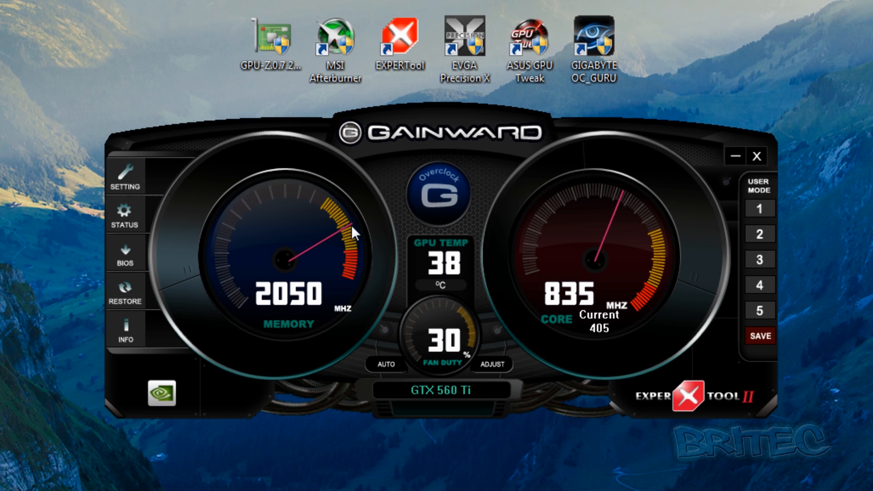
mouse_move(315, 308)
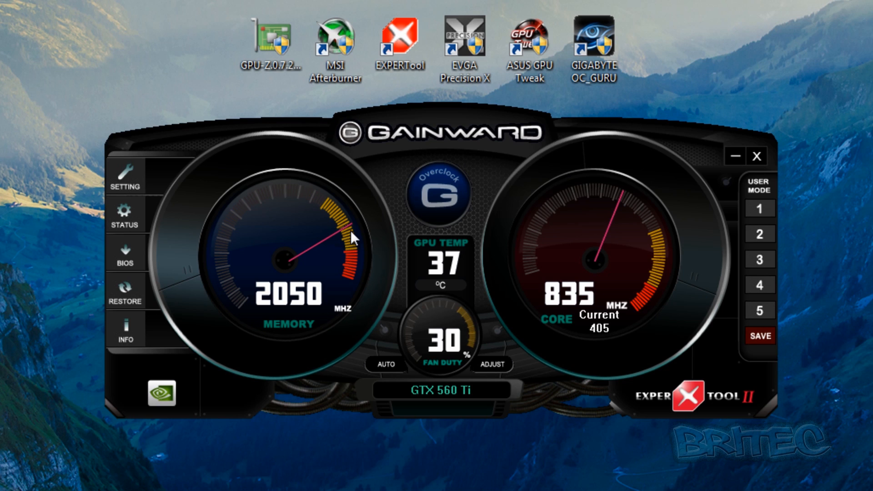
mouse_move(278, 201)
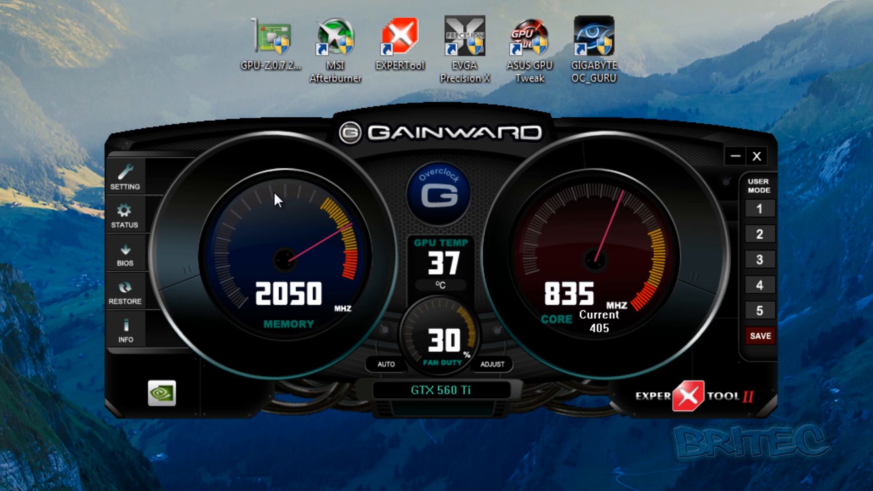
mouse_move(290, 228)
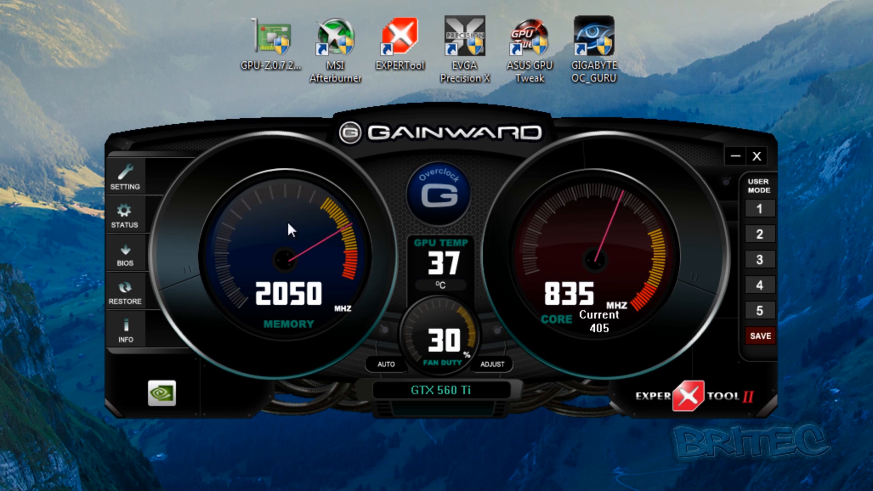
mouse_move(627, 209)
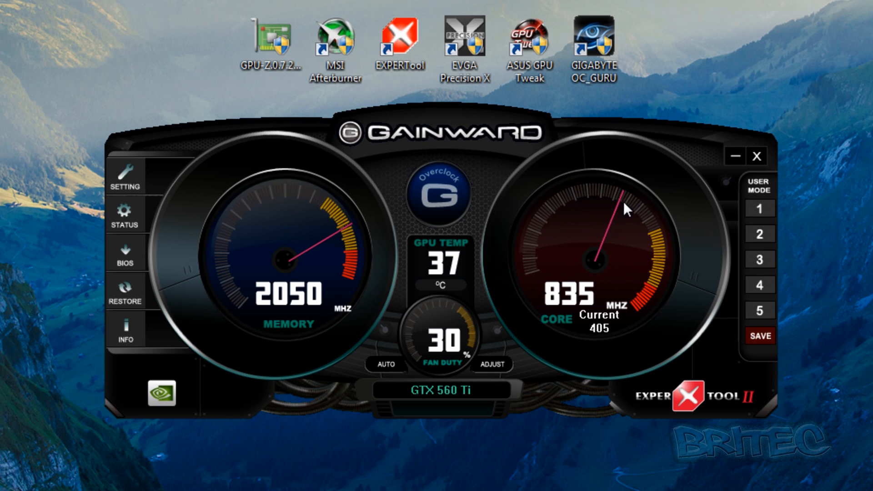
mouse_move(654, 230)
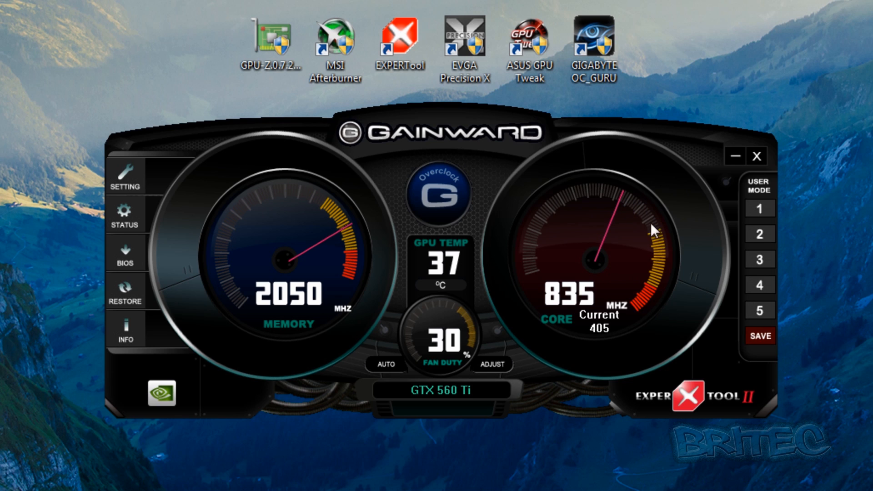
mouse_move(661, 258)
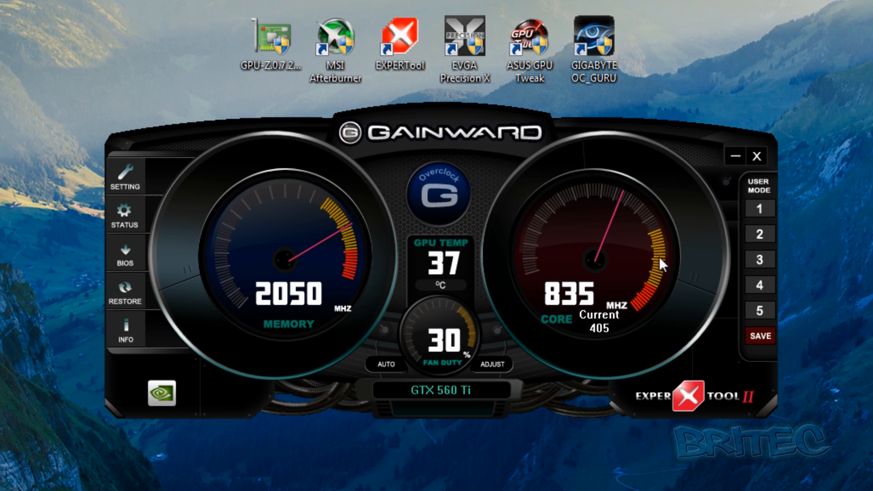
mouse_move(655, 295)
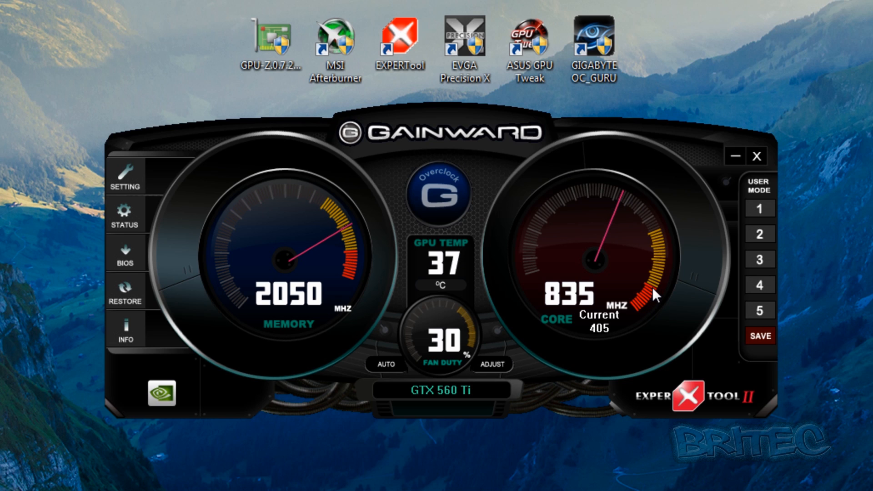
mouse_move(653, 298)
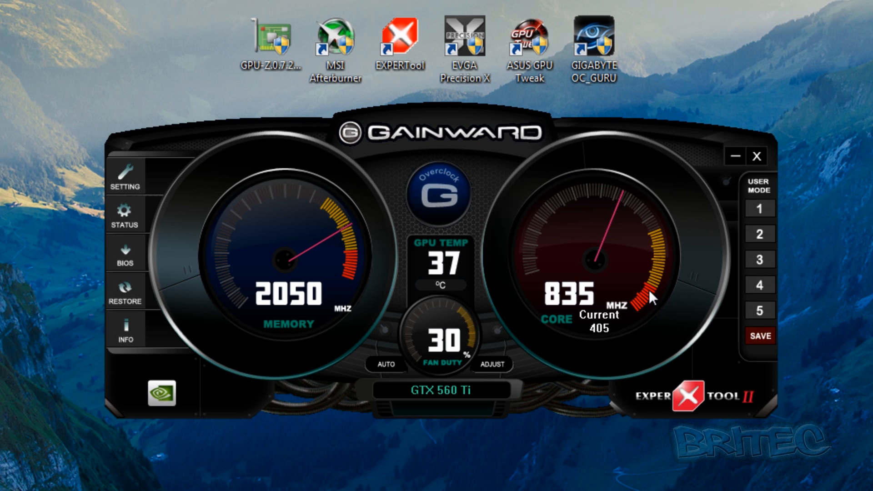
mouse_move(571, 259)
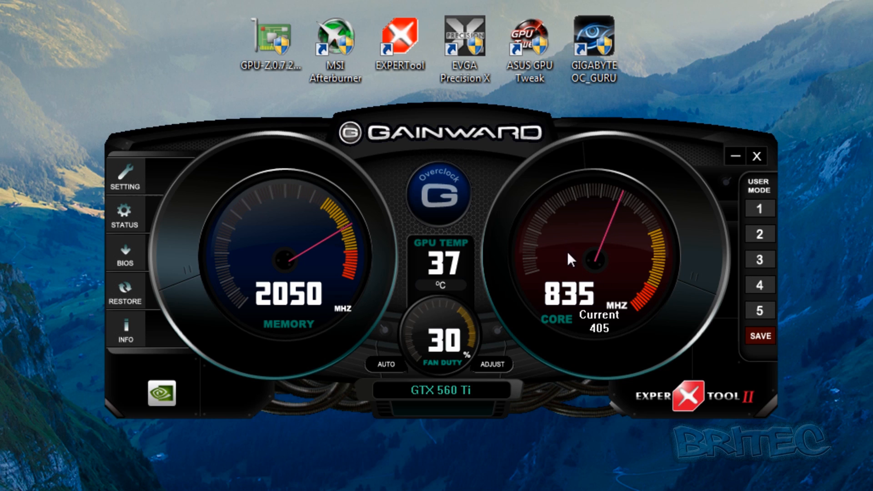
mouse_move(634, 210)
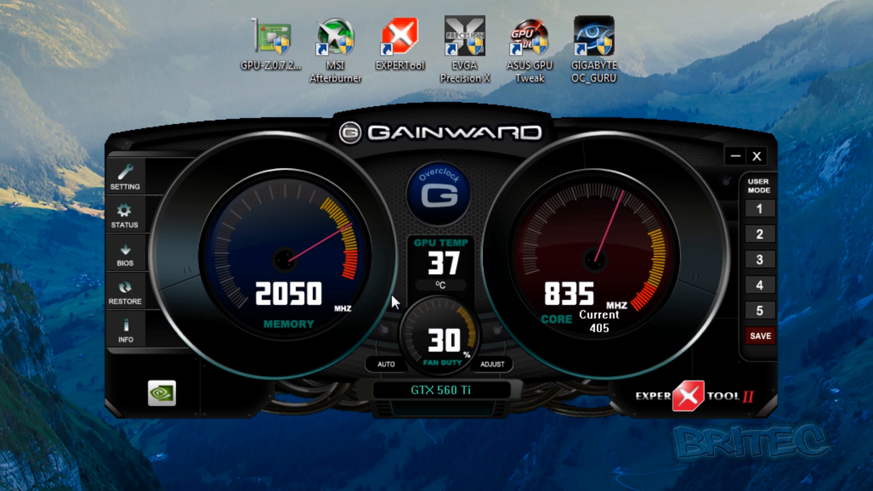
mouse_move(596, 346)
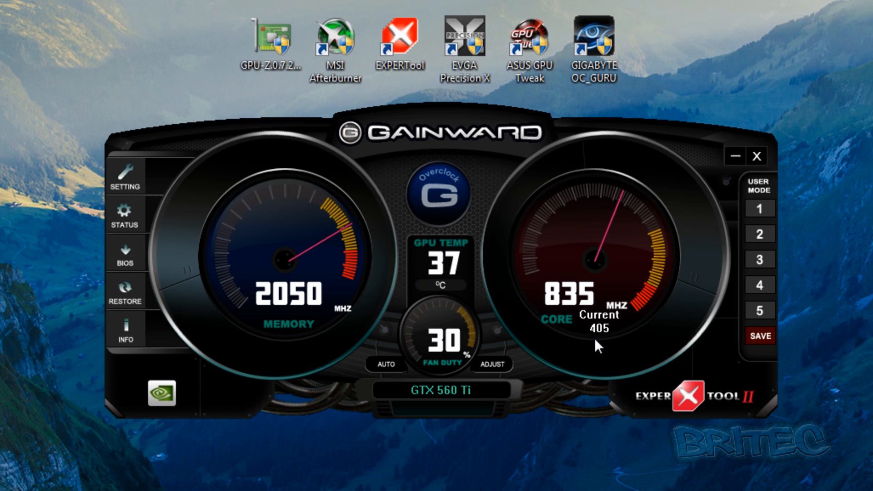
mouse_move(311, 262)
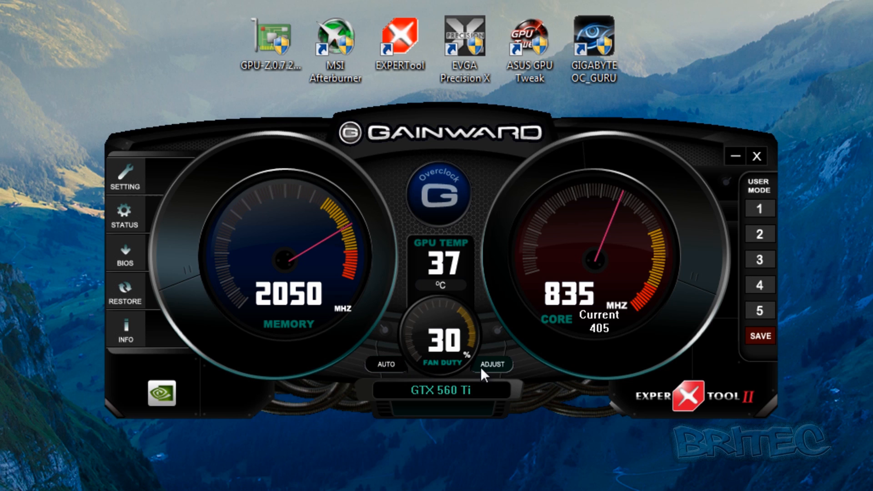
mouse_move(384, 365)
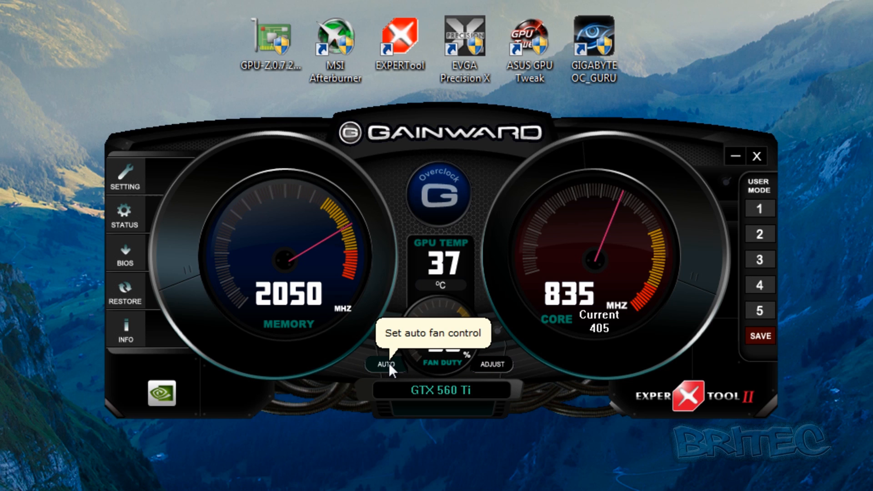
mouse_move(491, 364)
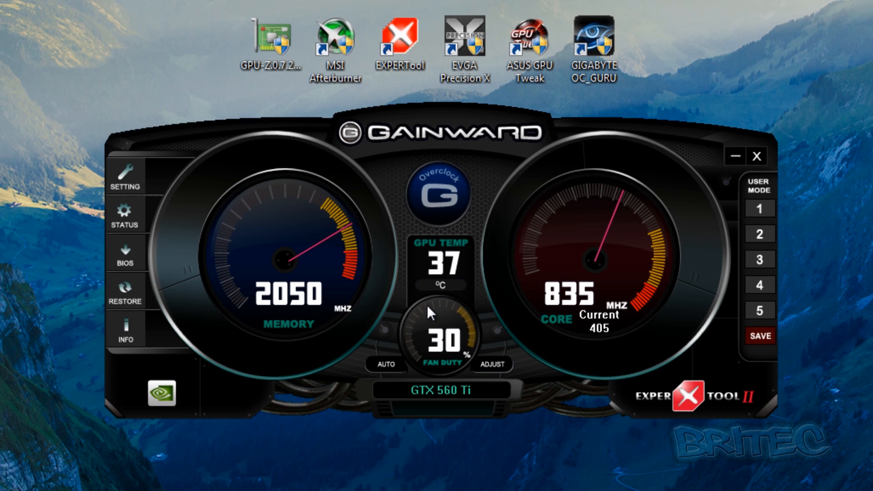
mouse_move(444, 285)
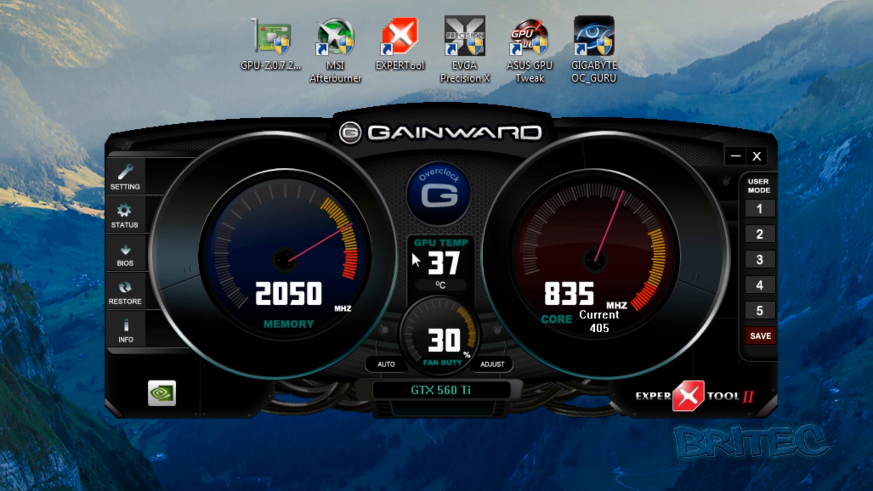
mouse_move(460, 278)
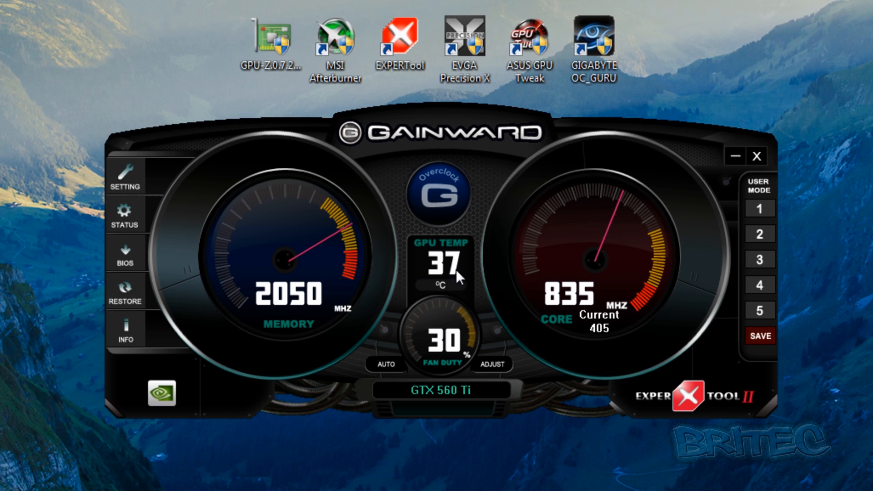
mouse_move(450, 272)
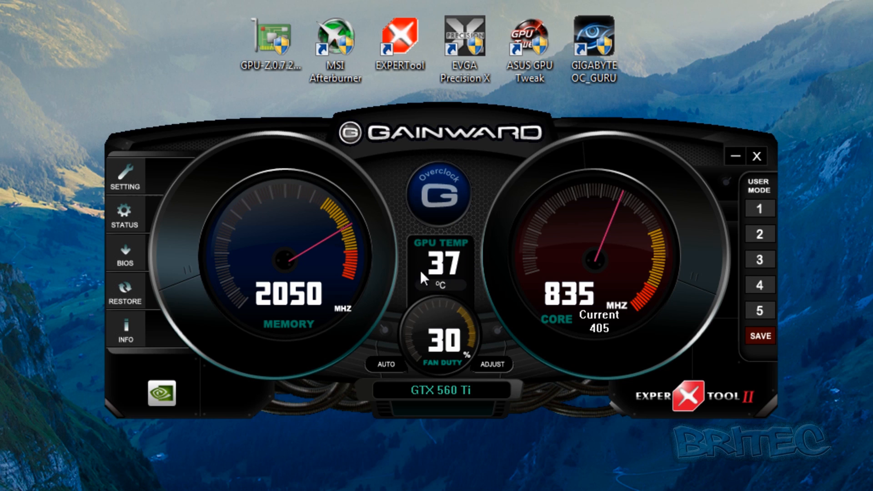
mouse_move(457, 246)
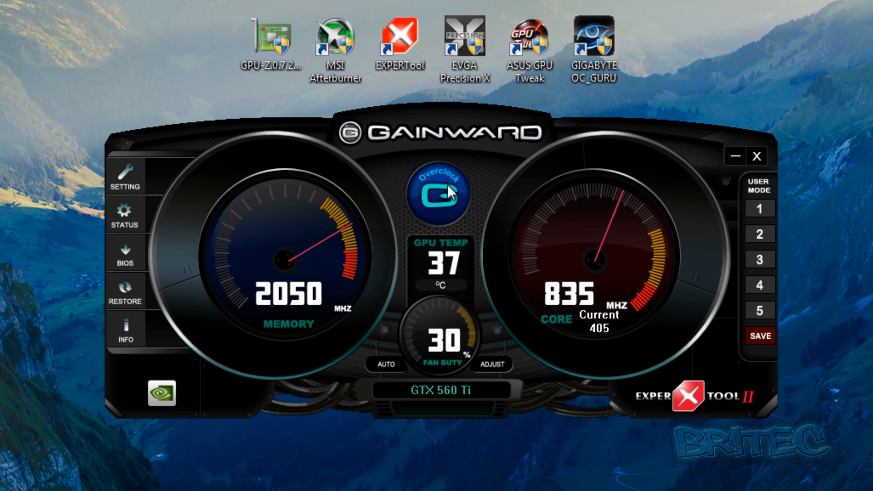
mouse_move(442, 201)
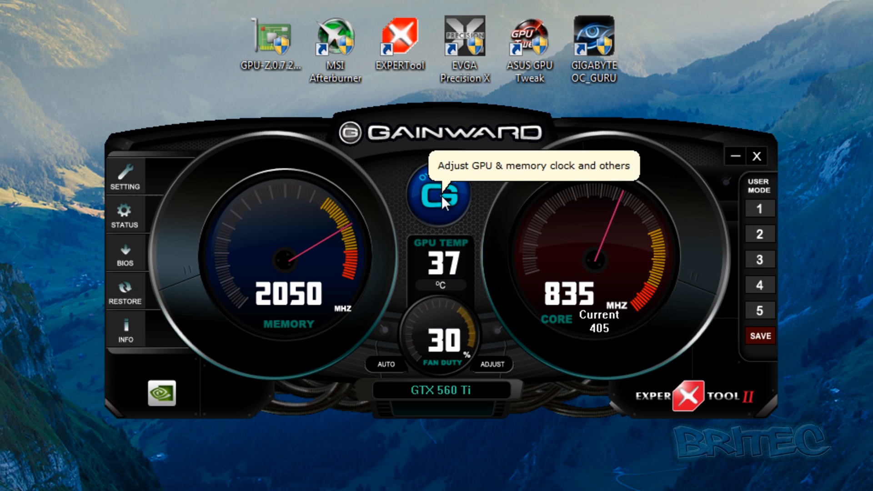
Step: Open EXPERTool II's overclock panel with GPU clock, memory clock and voltage offsets
left_click(441, 195)
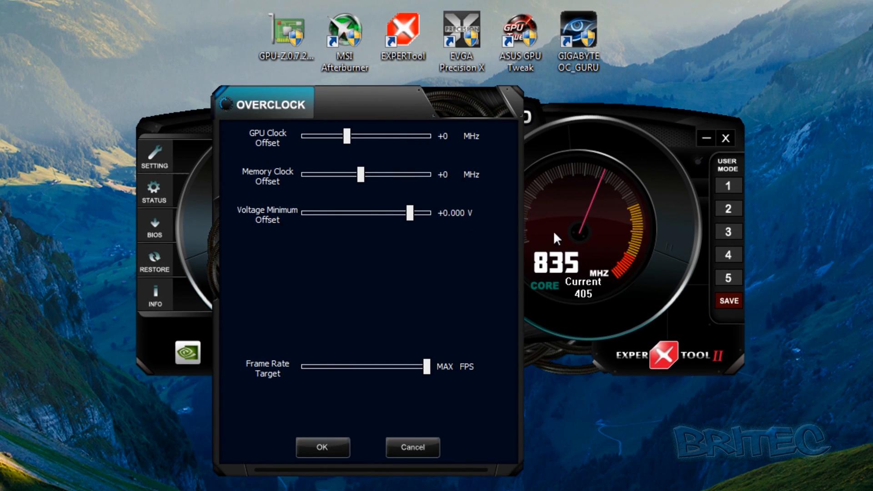
mouse_move(385, 189)
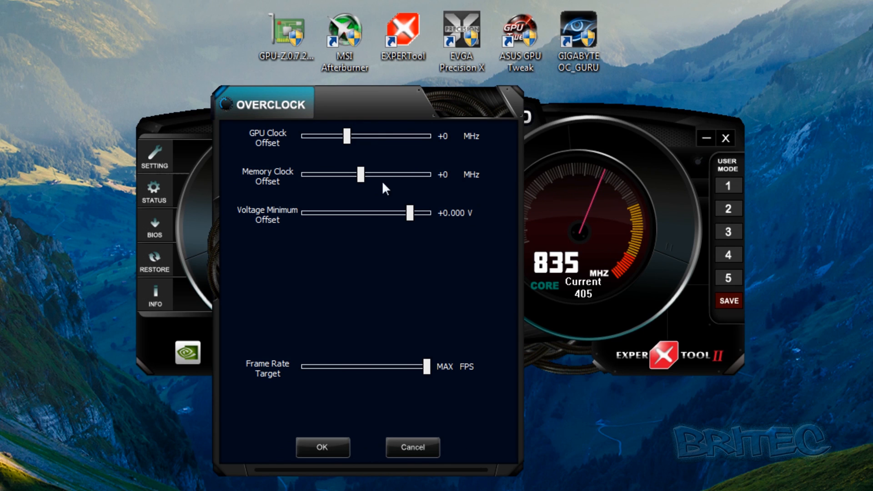
mouse_move(256, 138)
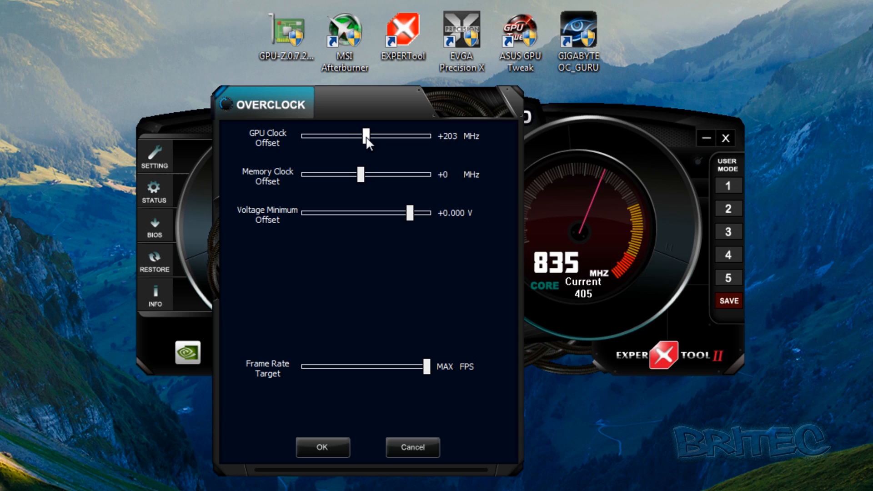
mouse_move(468, 144)
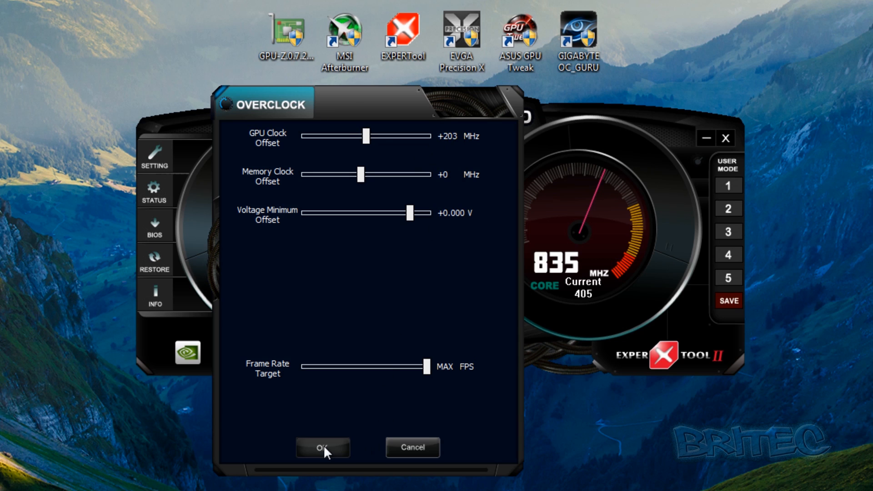
left_click(322, 446)
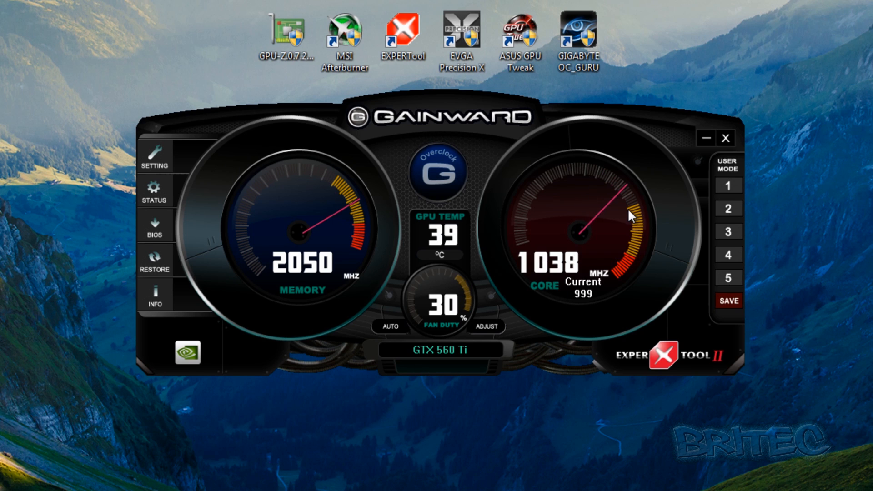
mouse_move(634, 199)
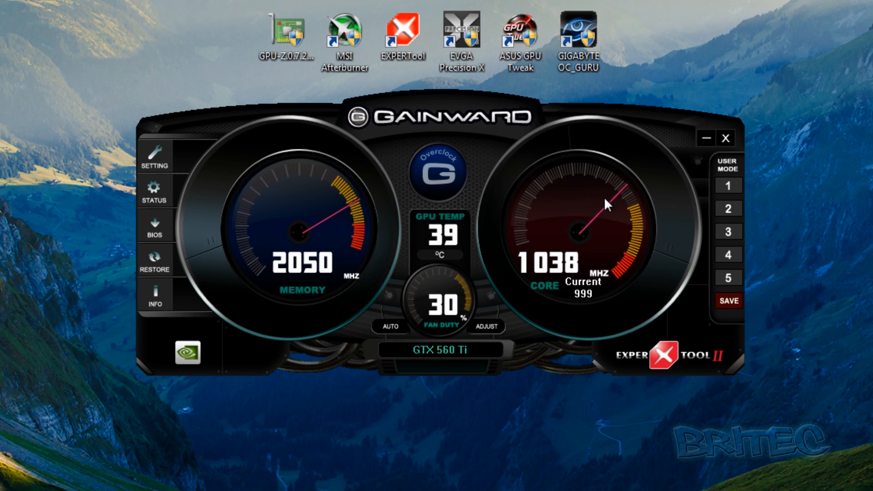
mouse_move(456, 251)
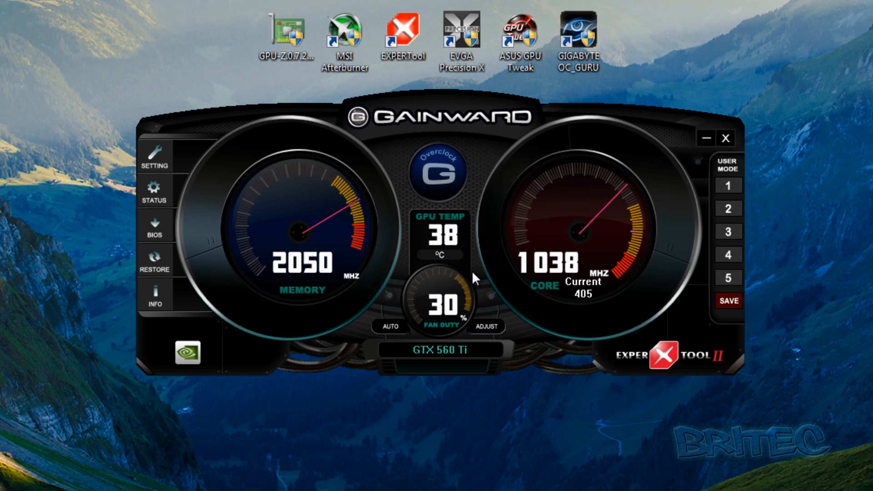
mouse_move(482, 286)
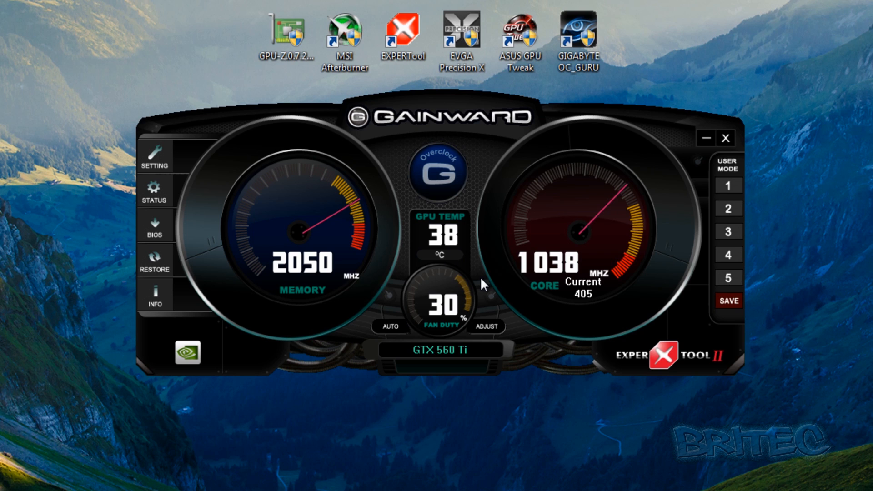
mouse_move(313, 255)
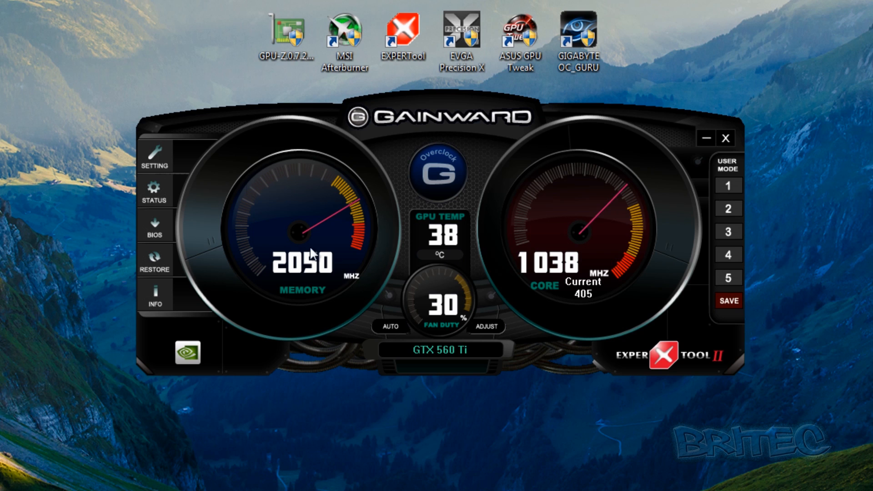
mouse_move(519, 283)
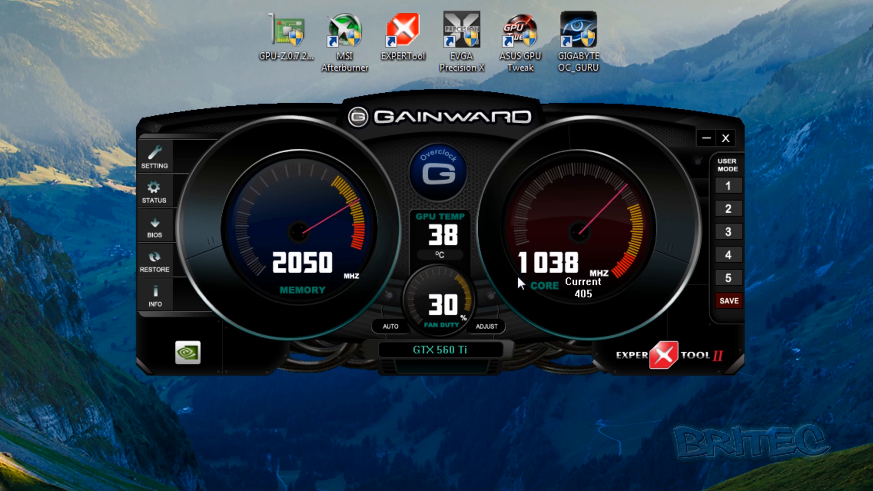
mouse_move(633, 205)
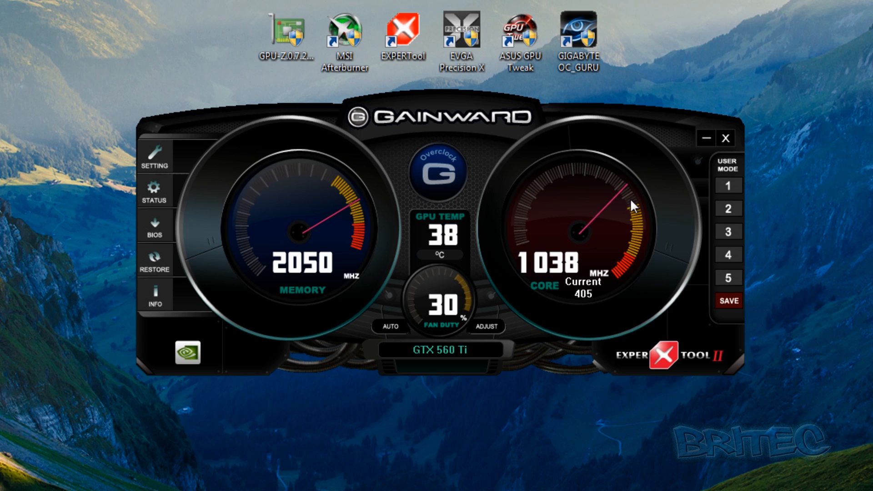
mouse_move(321, 171)
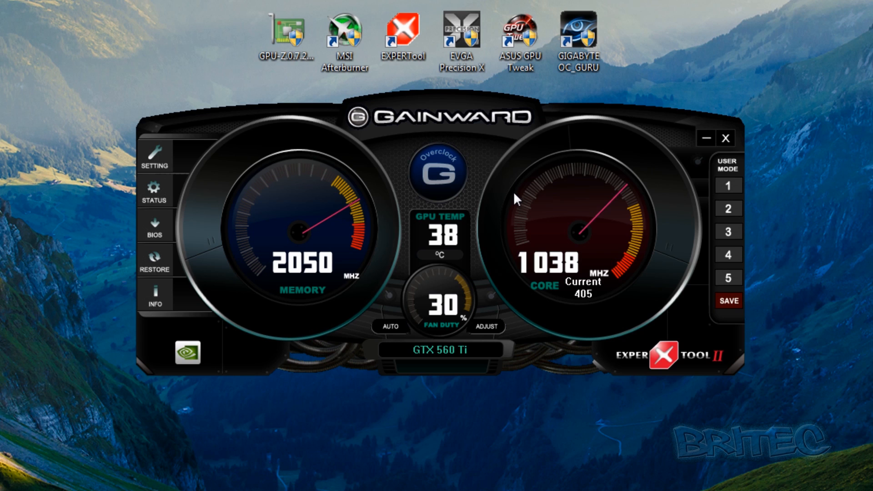
mouse_move(342, 256)
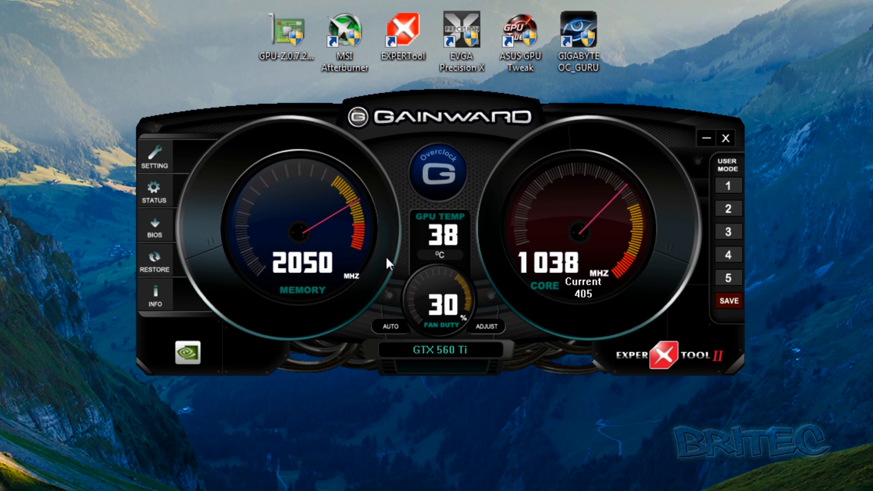
mouse_move(429, 307)
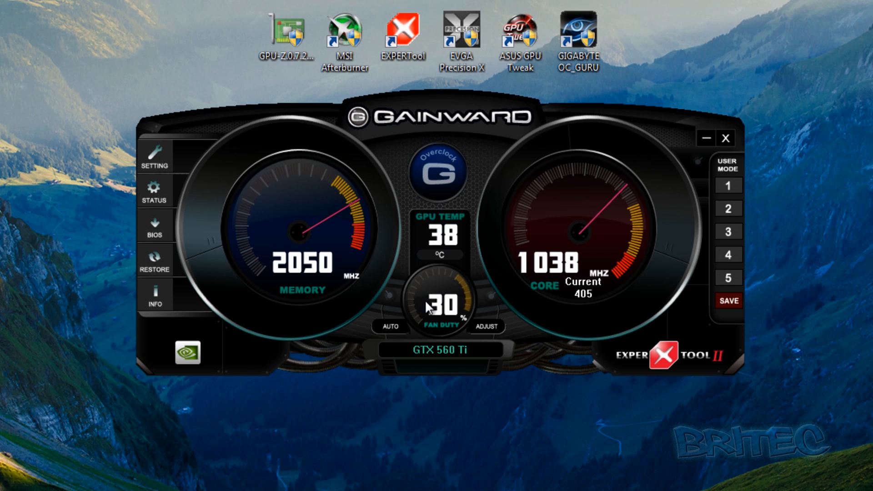
mouse_move(445, 352)
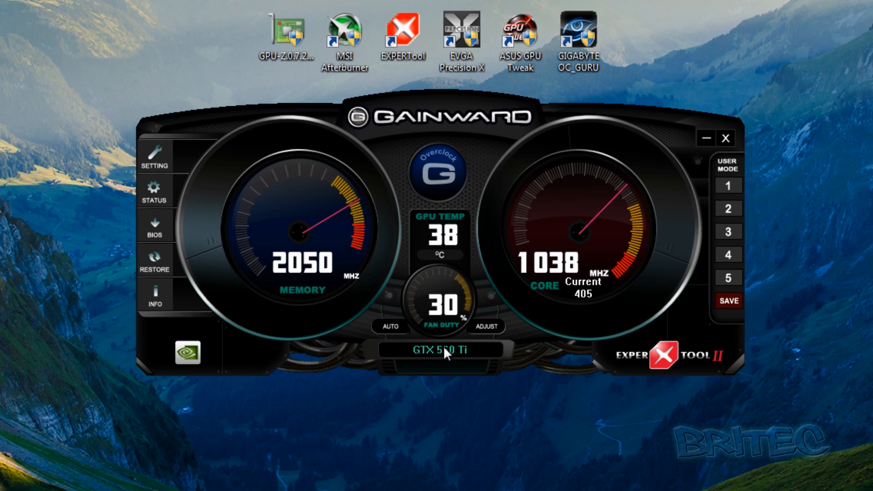
mouse_move(741, 142)
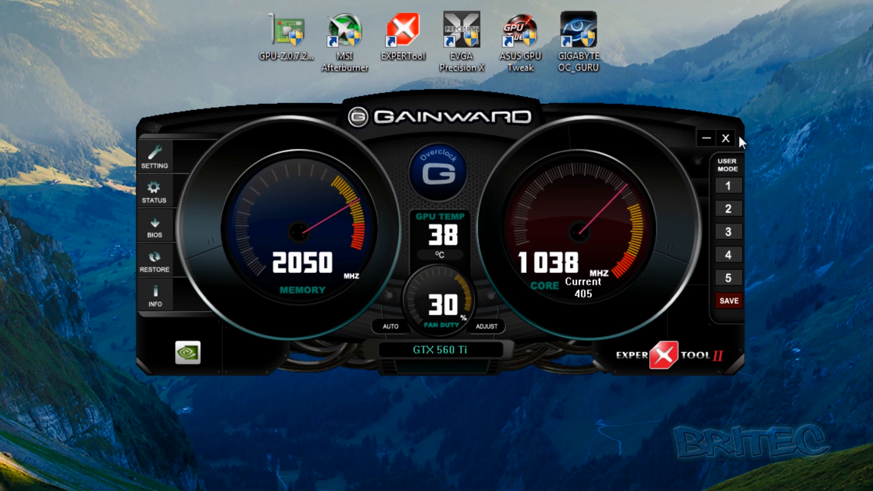
mouse_move(726, 138)
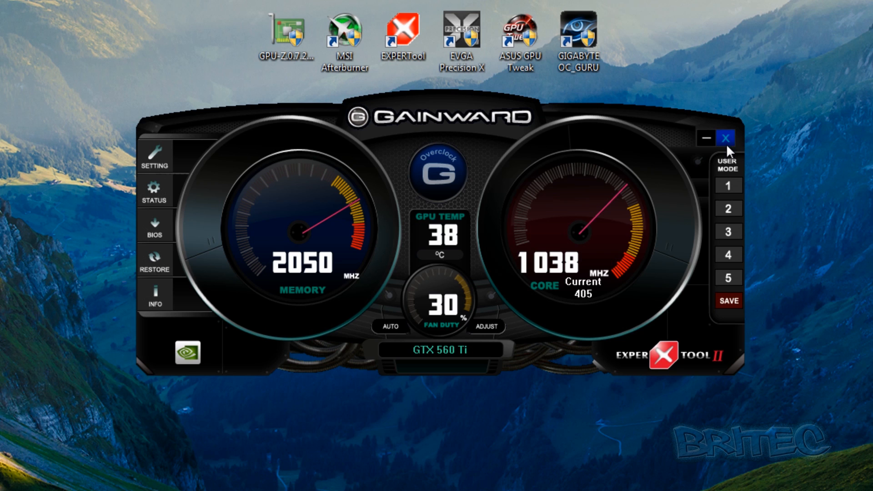
mouse_move(730, 143)
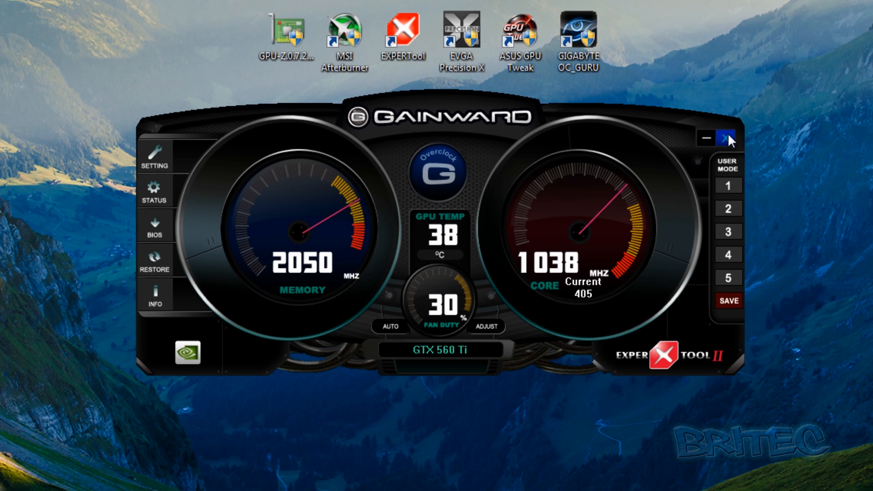
Step: Close EXPERTool II to bring up the Quit EXPERTool confirmation
left_click(724, 138)
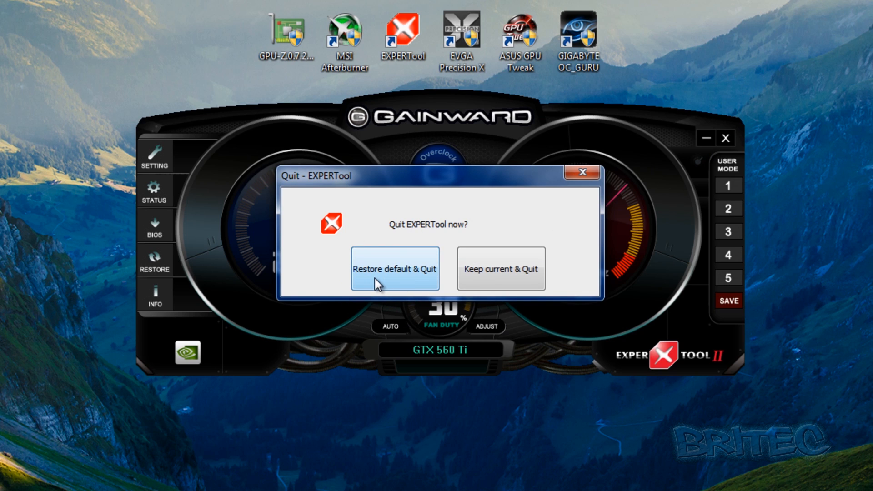
mouse_move(500, 281)
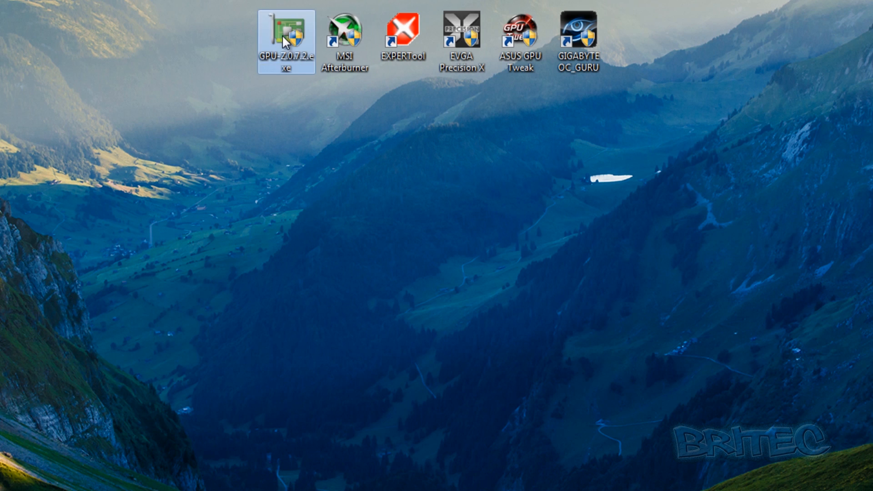
double_click(288, 35)
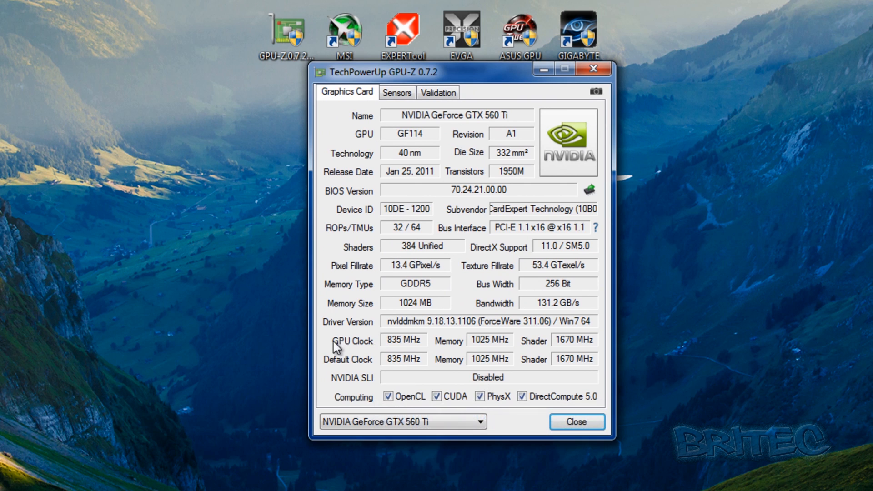
mouse_move(404, 333)
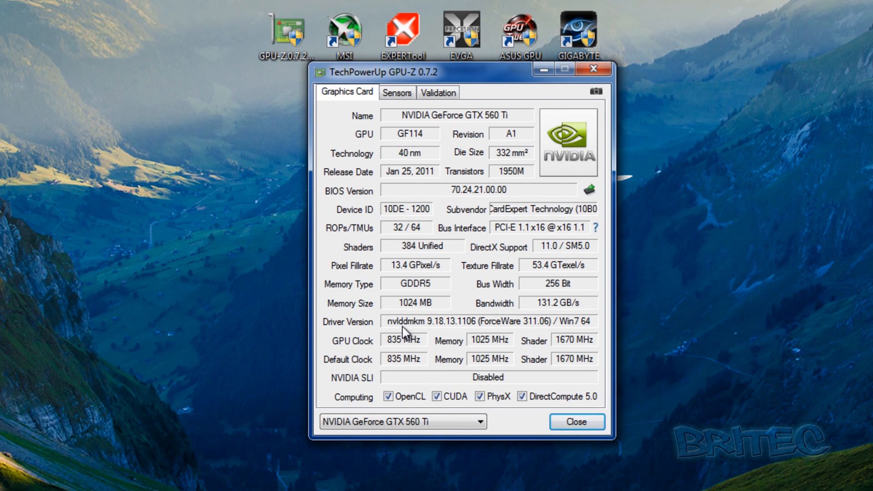
mouse_move(464, 253)
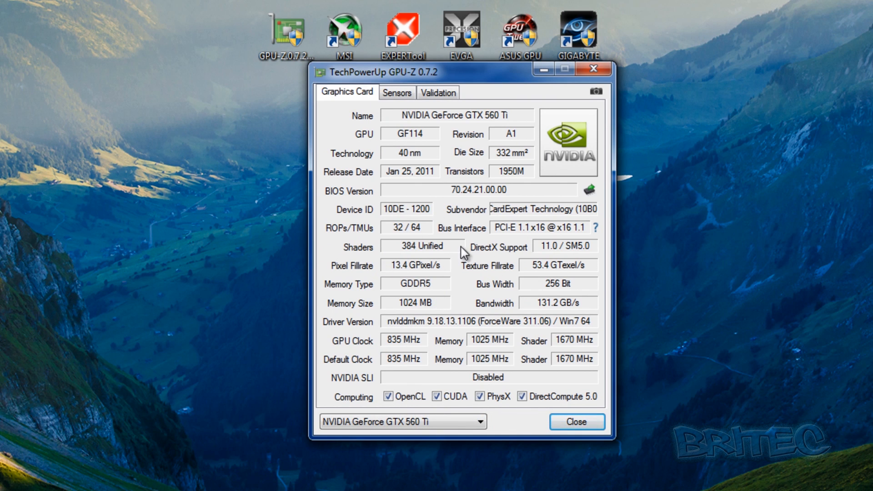
mouse_move(465, 237)
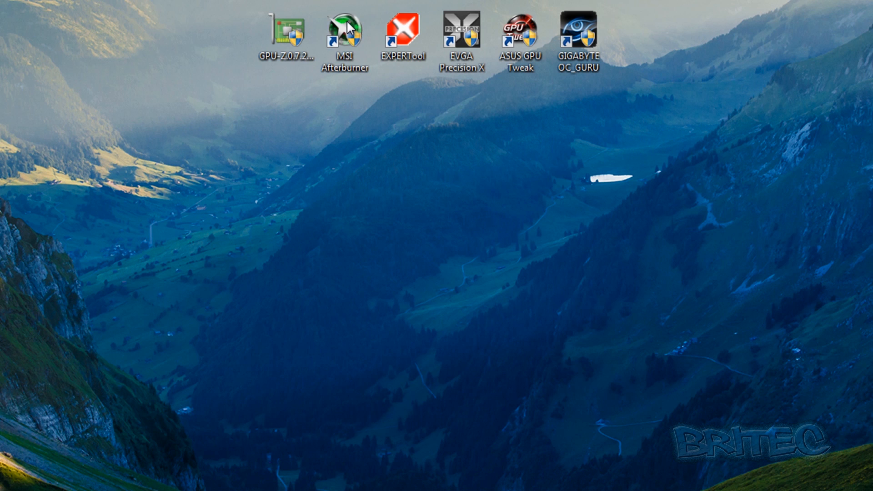
Step: Launch MSI Afterburner, showing core clock 835 MHz, memory 2050 MHz and fan 30%
double_click(345, 27)
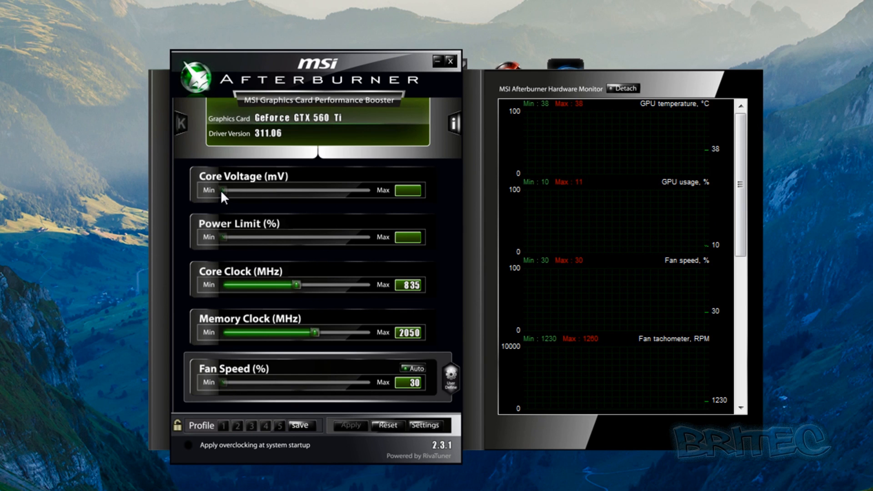
mouse_move(264, 190)
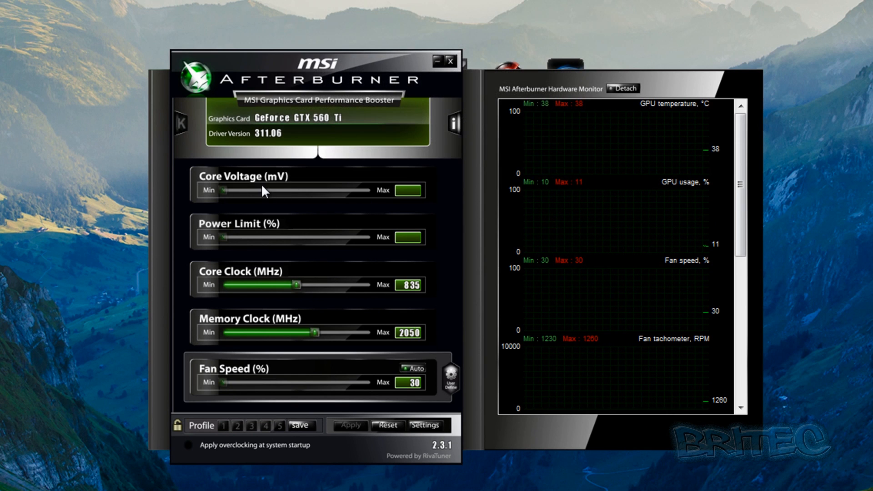
mouse_move(211, 195)
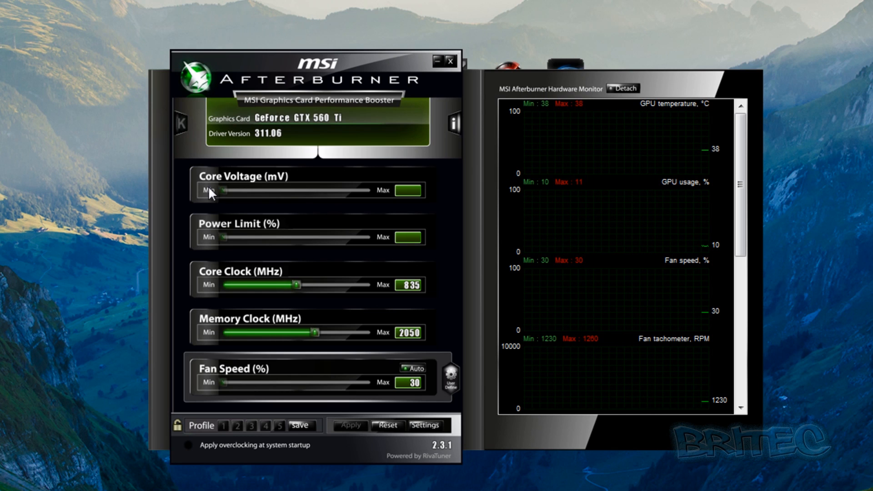
mouse_move(294, 117)
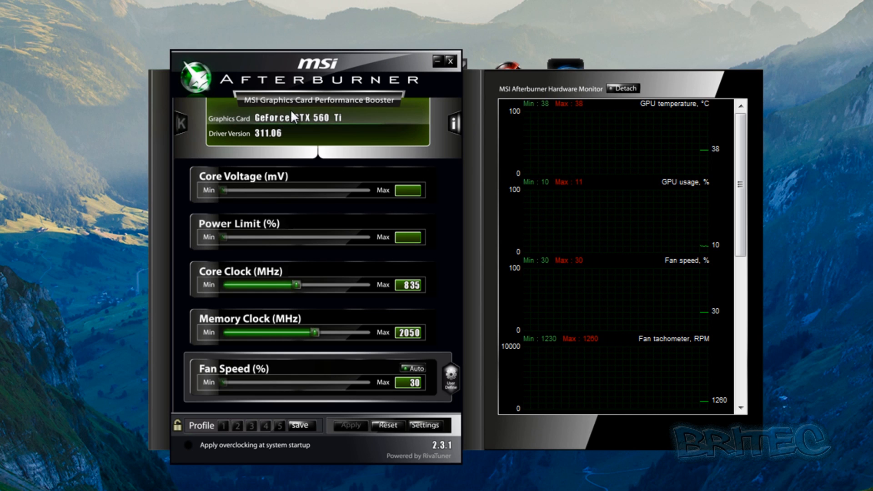
mouse_move(294, 237)
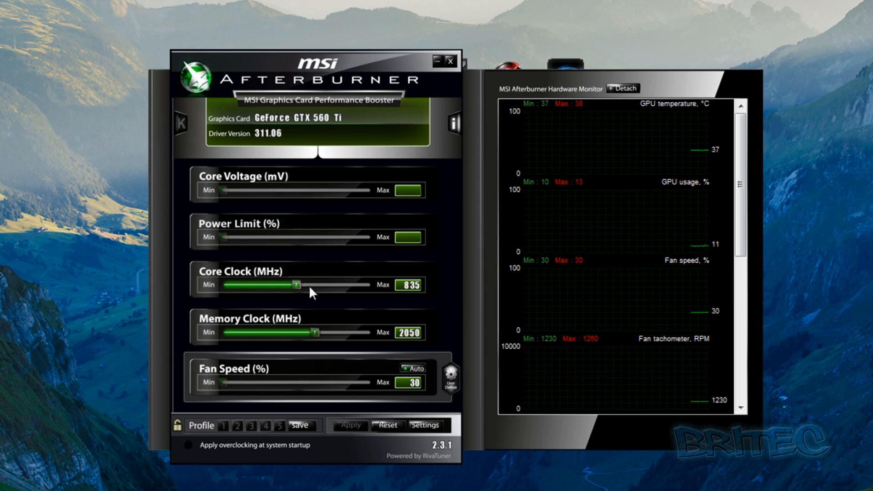
mouse_move(418, 295)
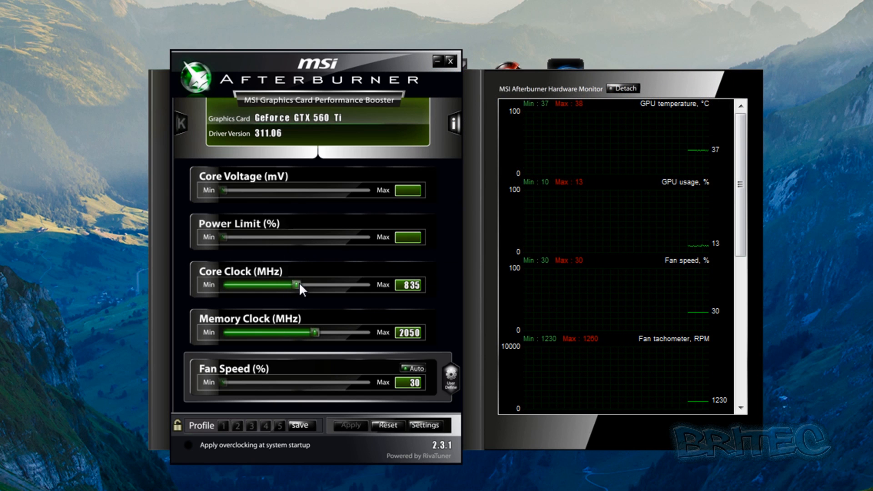
mouse_move(418, 292)
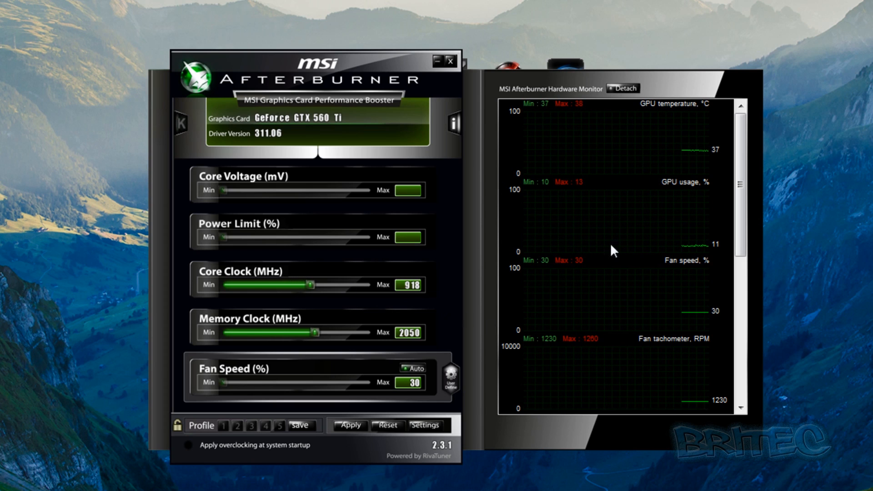
mouse_move(313, 293)
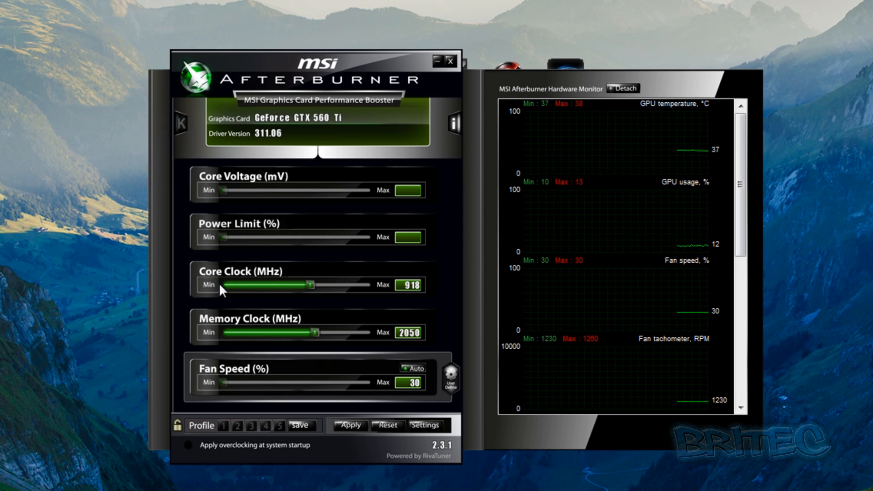
mouse_move(206, 432)
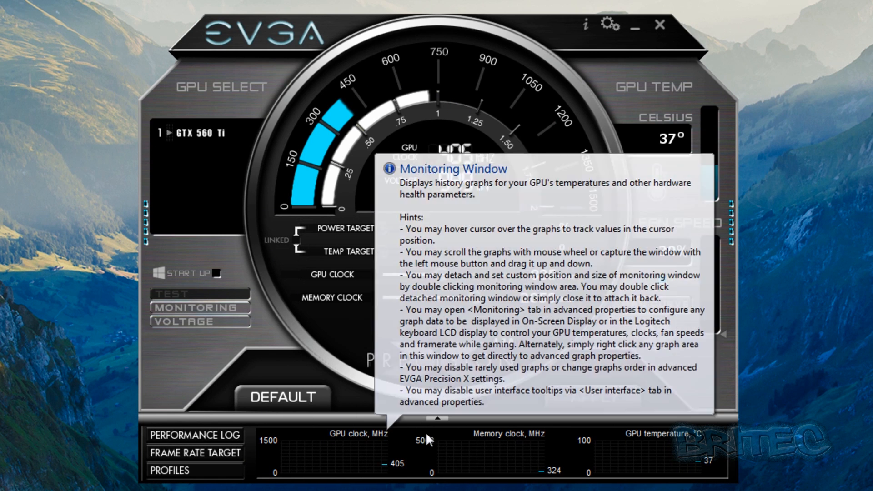
mouse_move(398, 453)
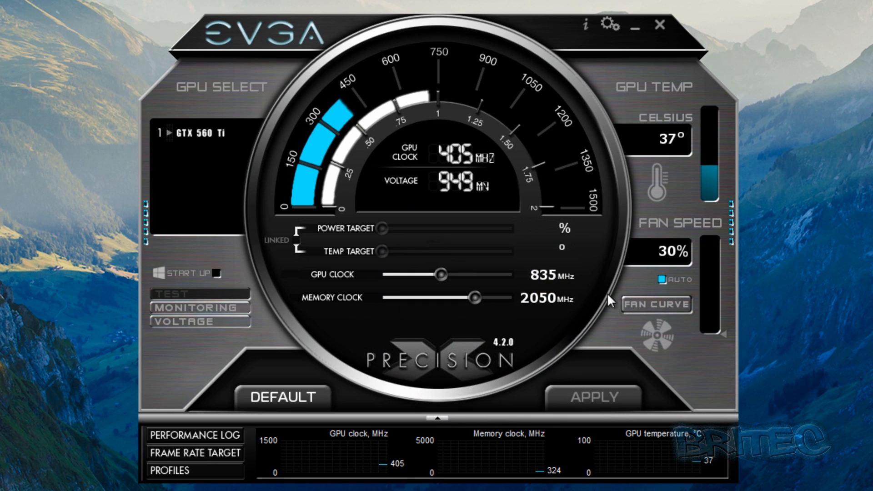
mouse_move(672, 139)
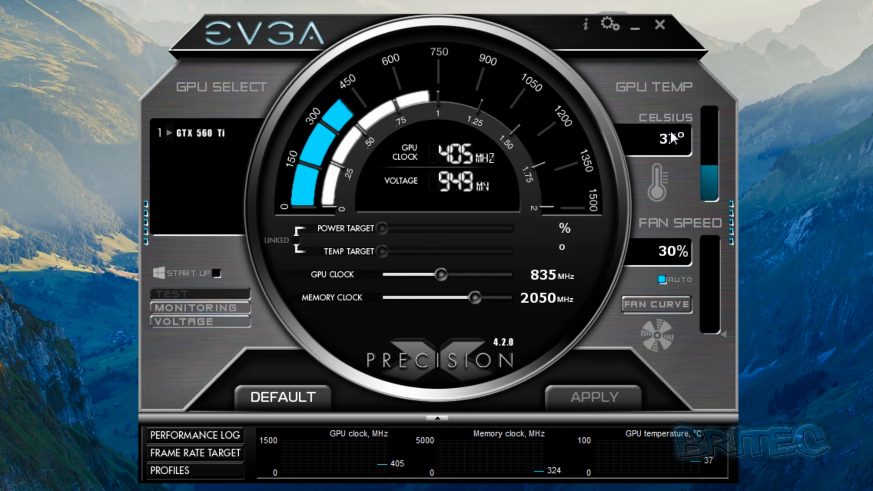
mouse_move(662, 258)
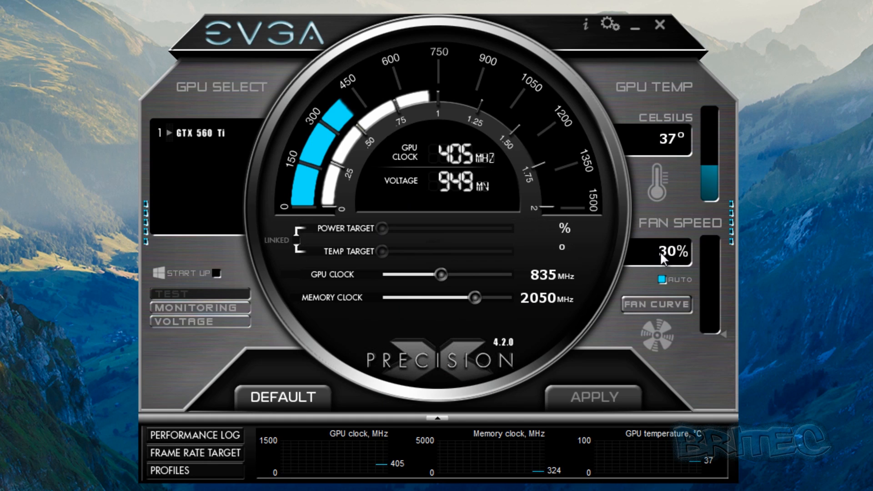
mouse_move(601, 396)
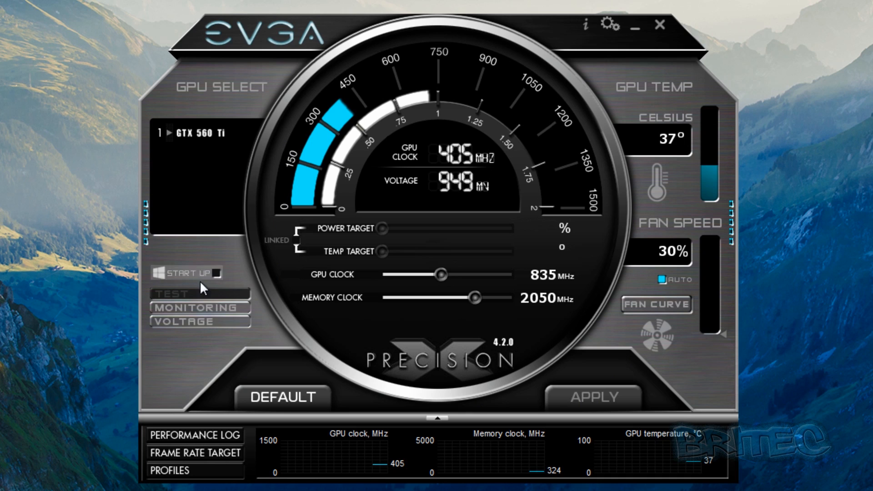
Step: Open the Precision X voltage tuning panel, showing 987 mV
left_click(183, 322)
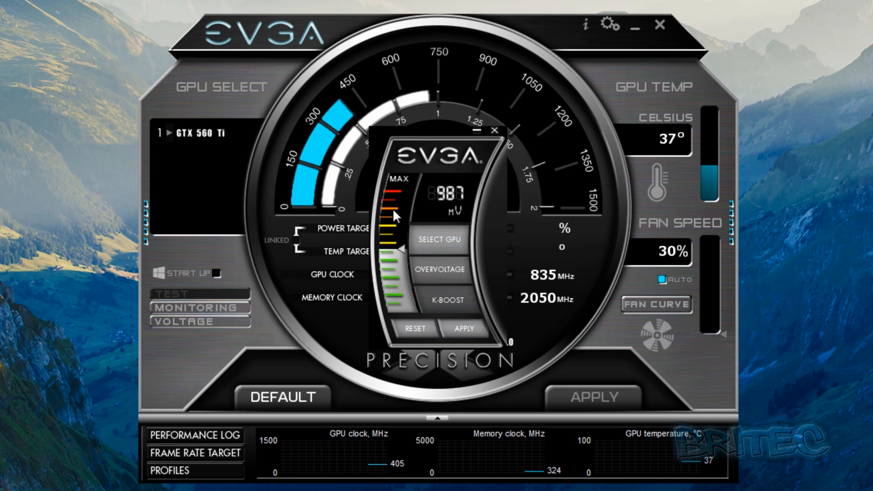
mouse_move(473, 327)
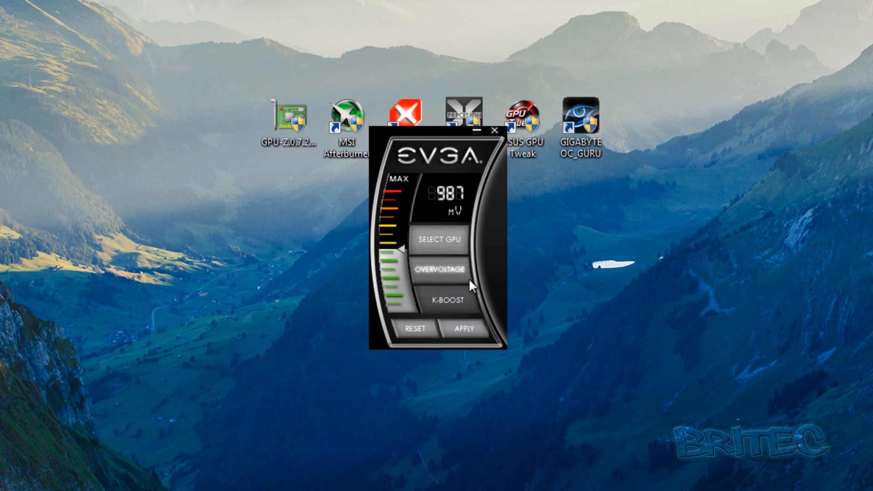
Step: Launch OC Guru II, bump the GPU clock +6 MHz to 841 MHz, then close it
left_click(494, 130)
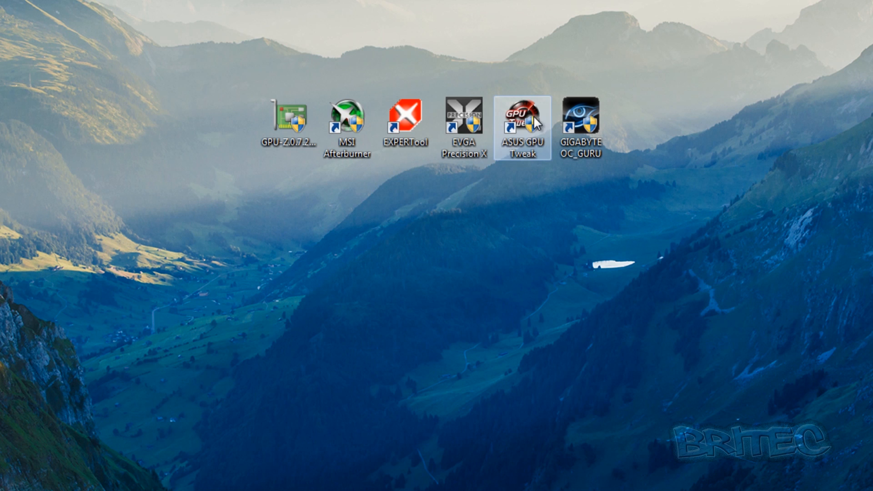
mouse_move(582, 120)
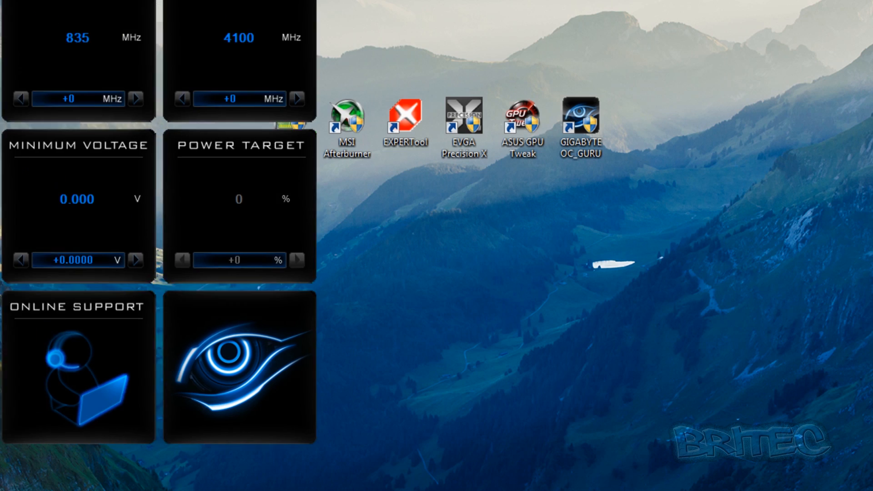
double_click(580, 118)
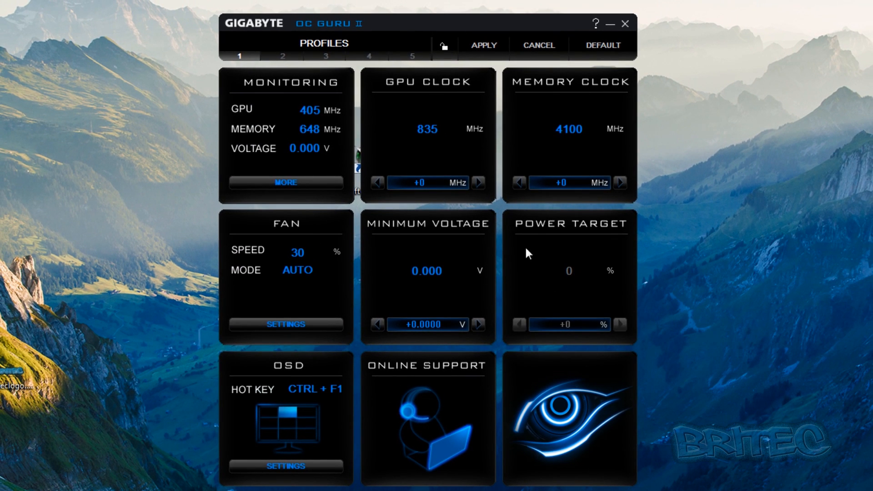
mouse_move(389, 108)
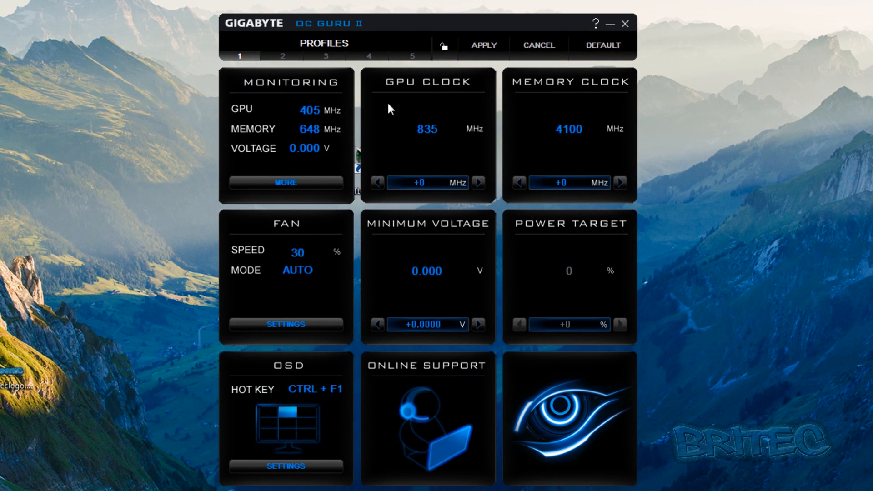
mouse_move(442, 115)
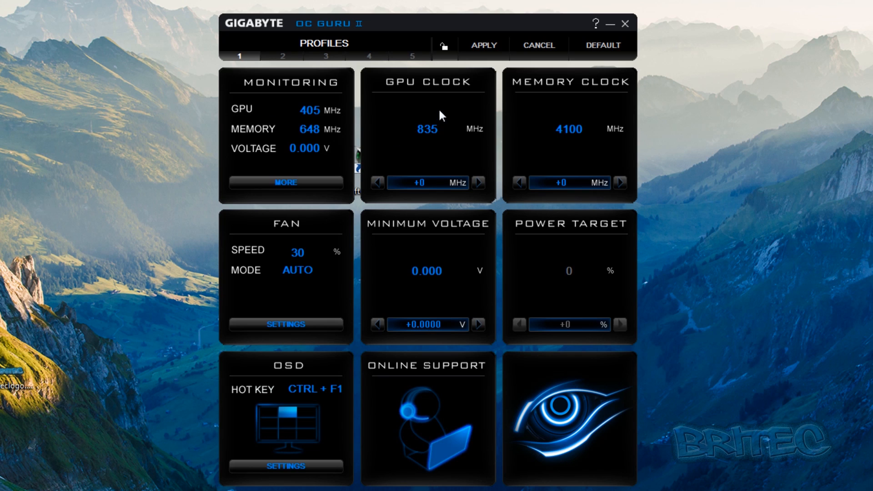
mouse_move(350, 266)
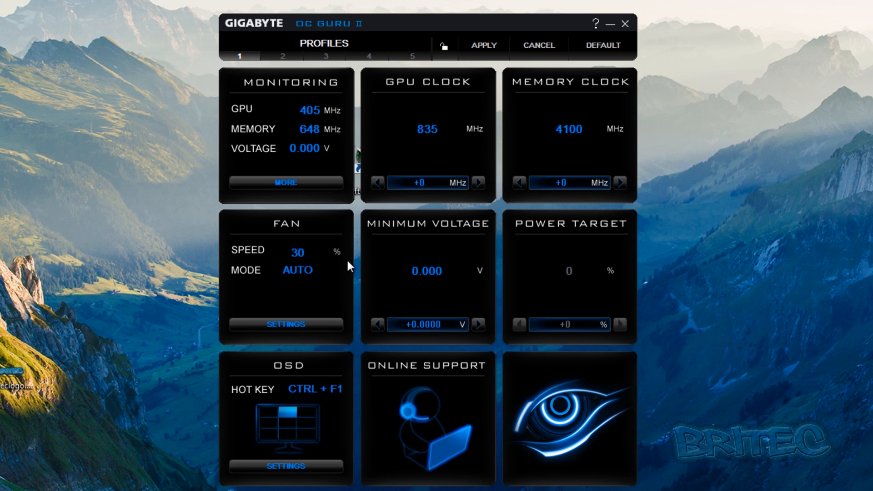
mouse_move(568, 263)
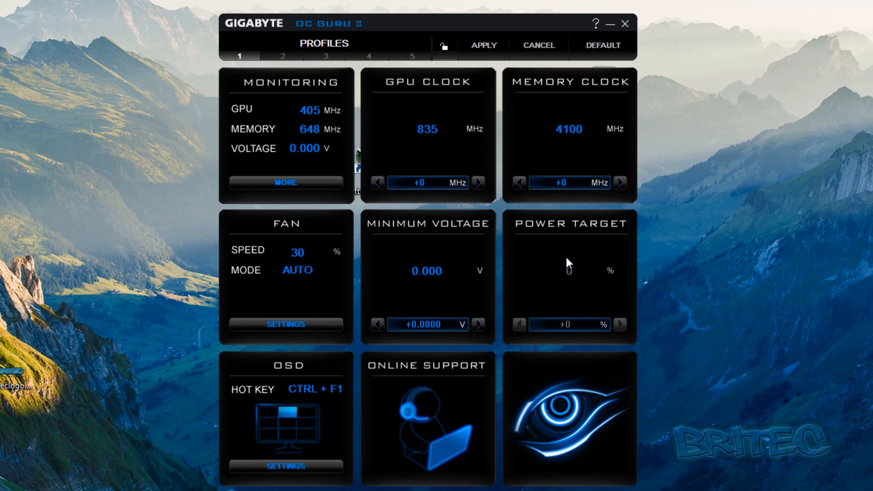
mouse_move(480, 439)
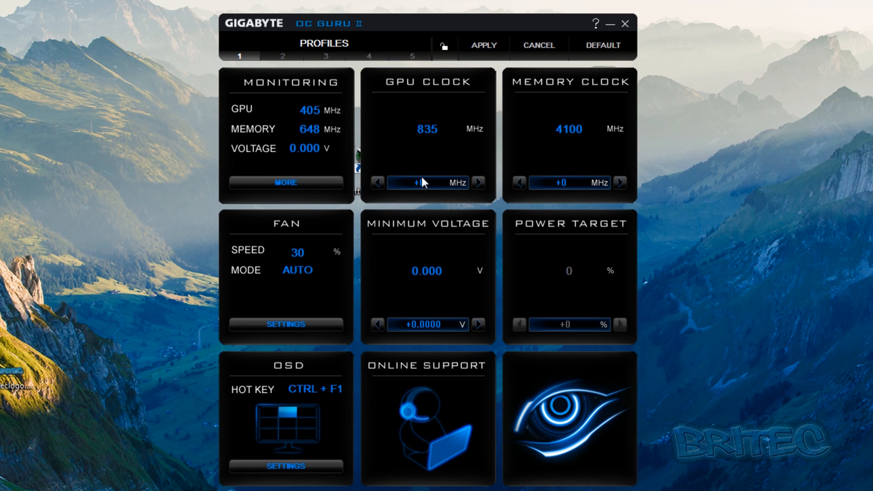
mouse_move(420, 168)
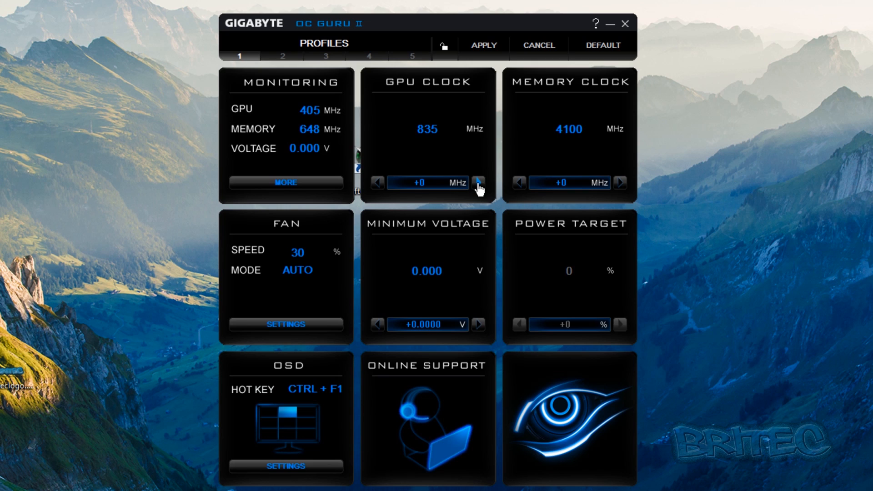
left_click(478, 183)
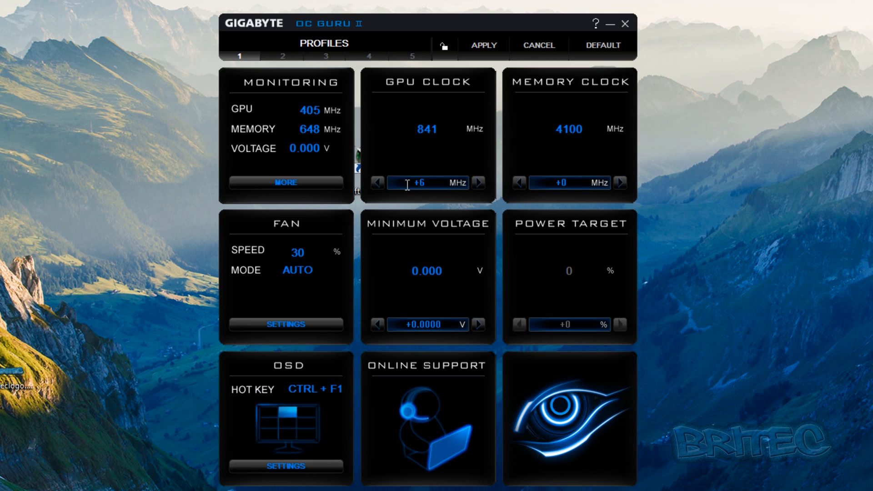
mouse_move(394, 154)
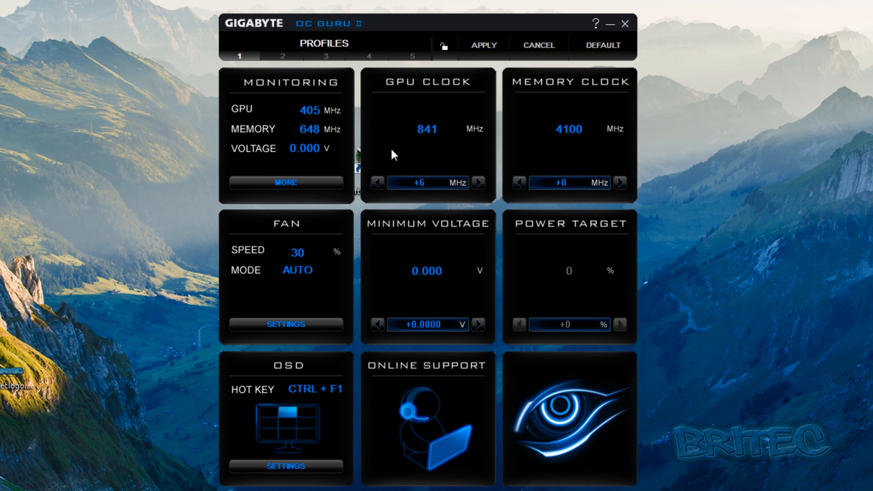
mouse_move(619, 182)
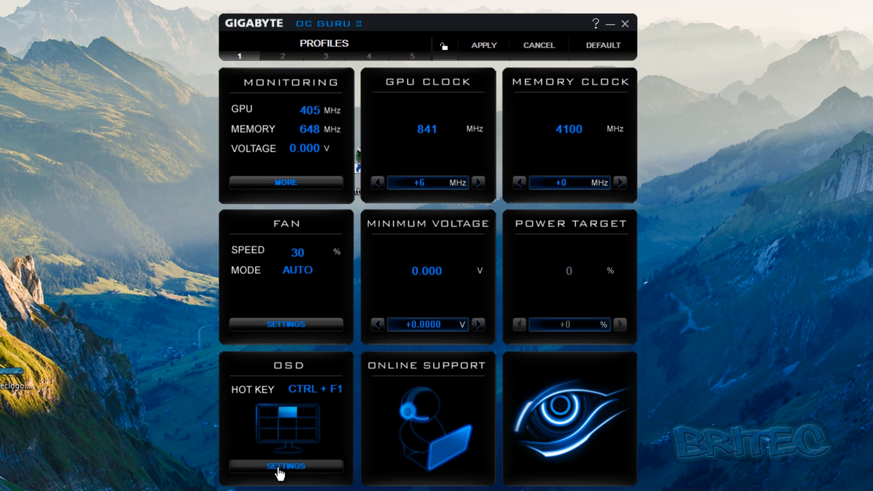
mouse_move(275, 417)
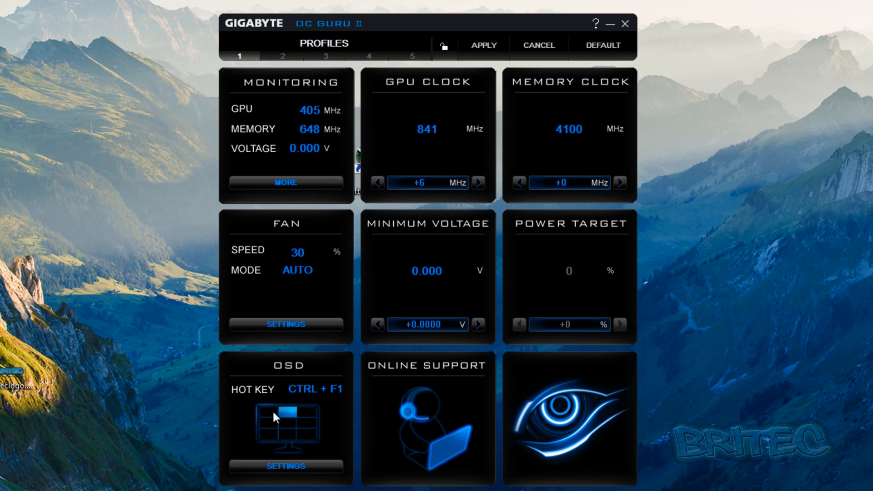
mouse_move(278, 424)
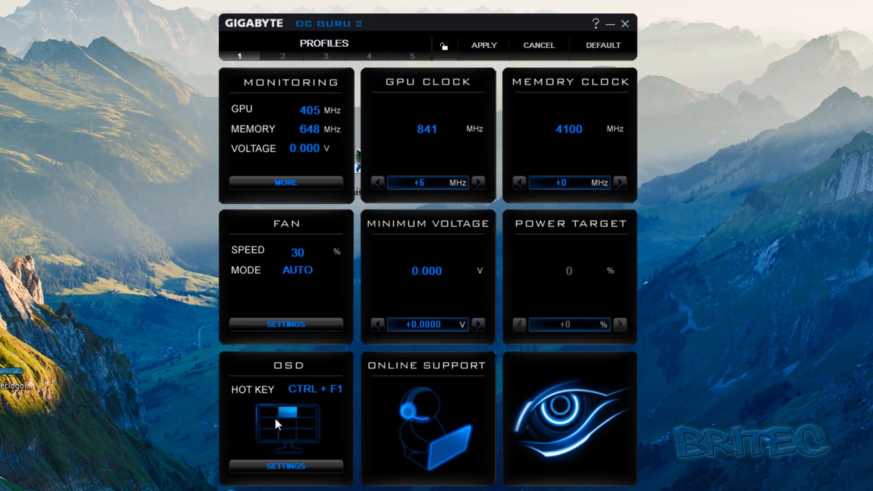
mouse_move(272, 419)
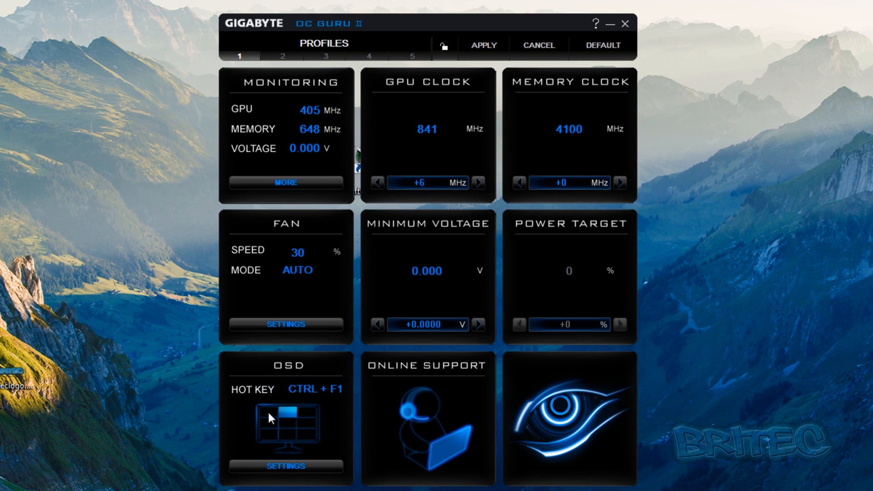
mouse_move(326, 55)
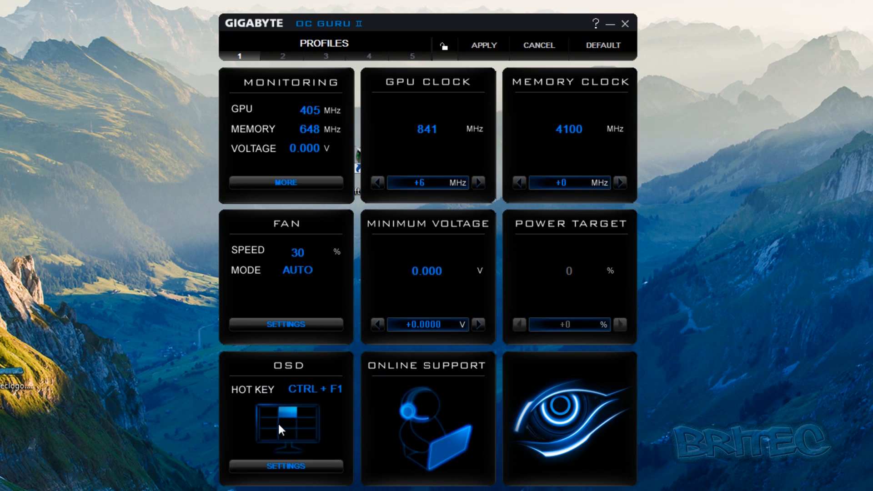
mouse_move(288, 424)
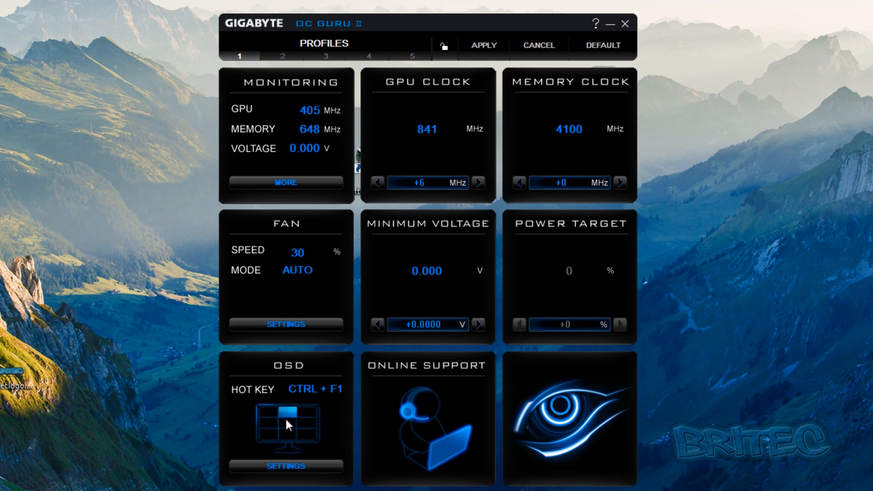
mouse_move(304, 425)
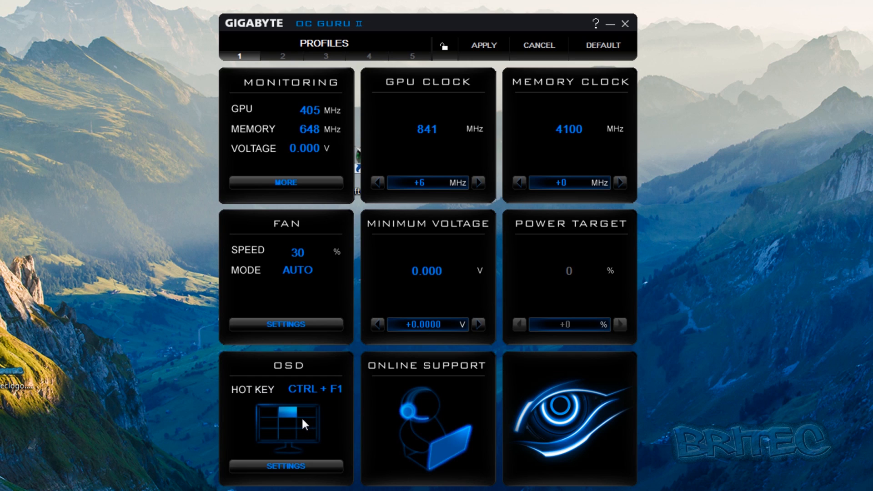
left_click(625, 23)
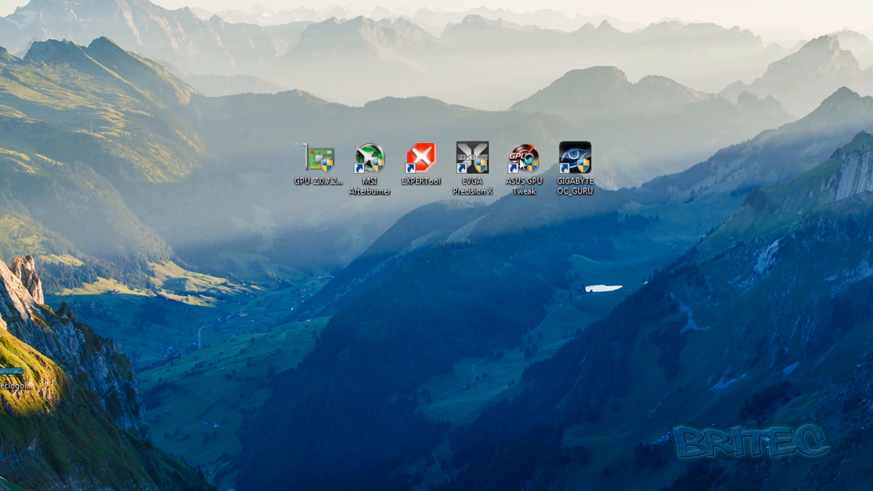
mouse_move(509, 324)
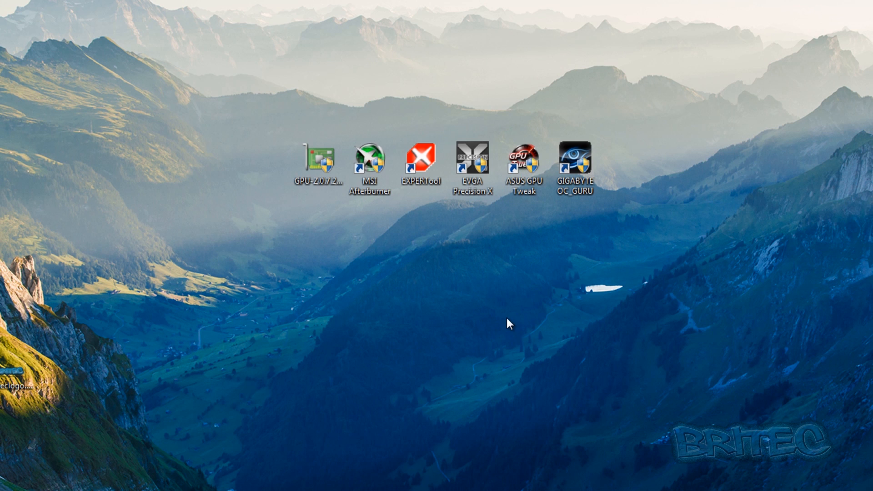
Step: Launch ASUS GPU Tweak, showing GPU clock 835 MHz, memory 4100 MHz, fan 30%
double_click(523, 157)
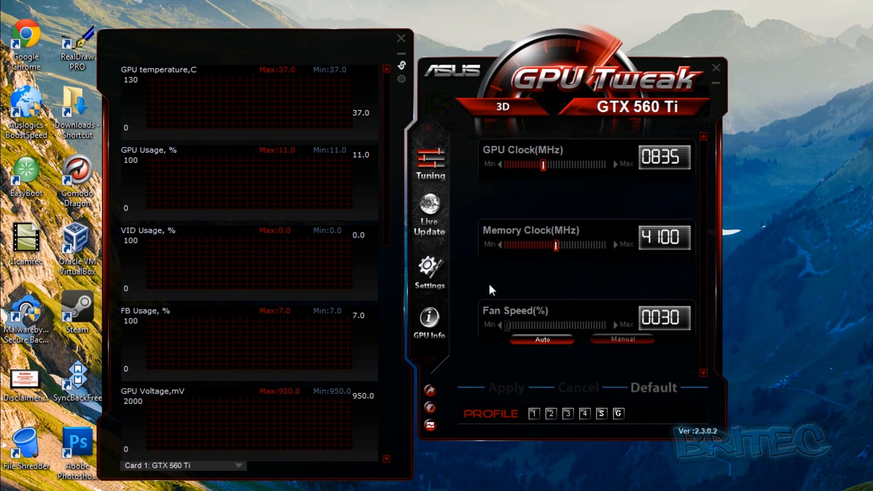
mouse_move(560, 249)
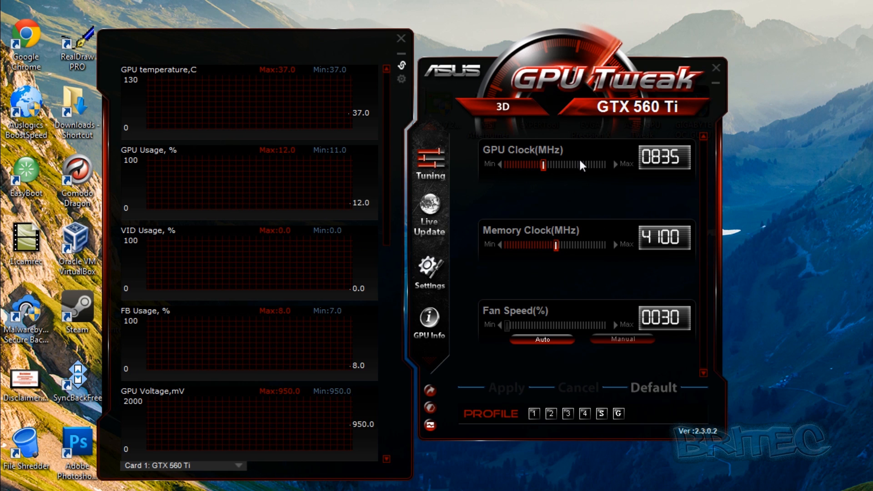
mouse_move(432, 231)
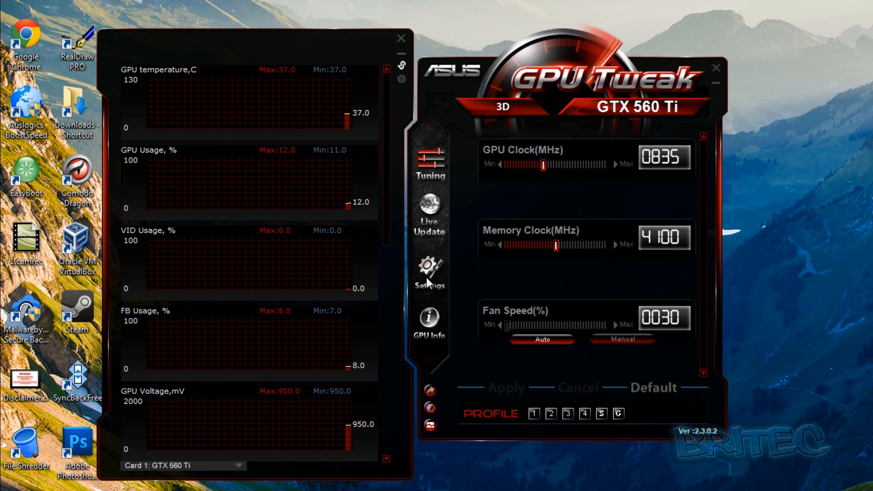
mouse_move(533, 415)
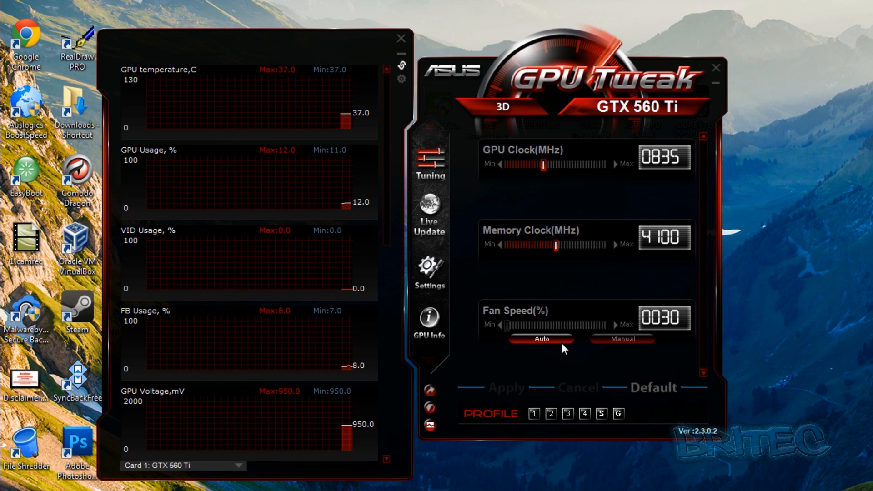
mouse_move(509, 328)
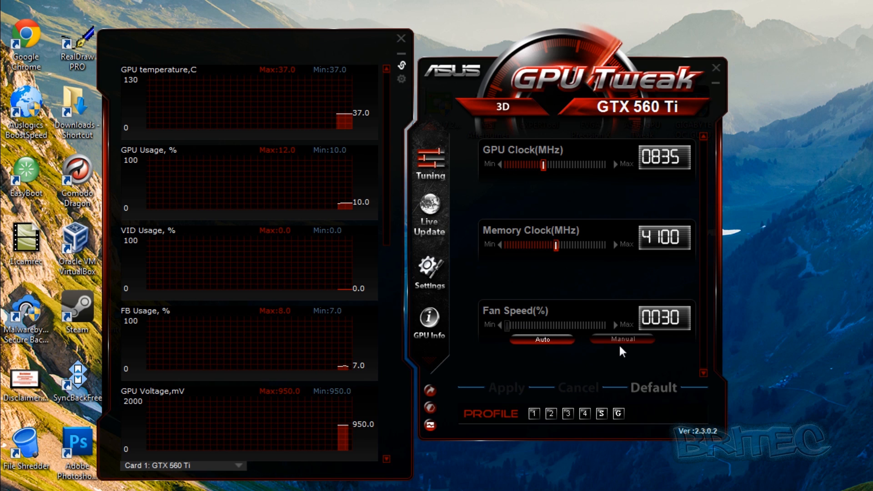
mouse_move(658, 132)
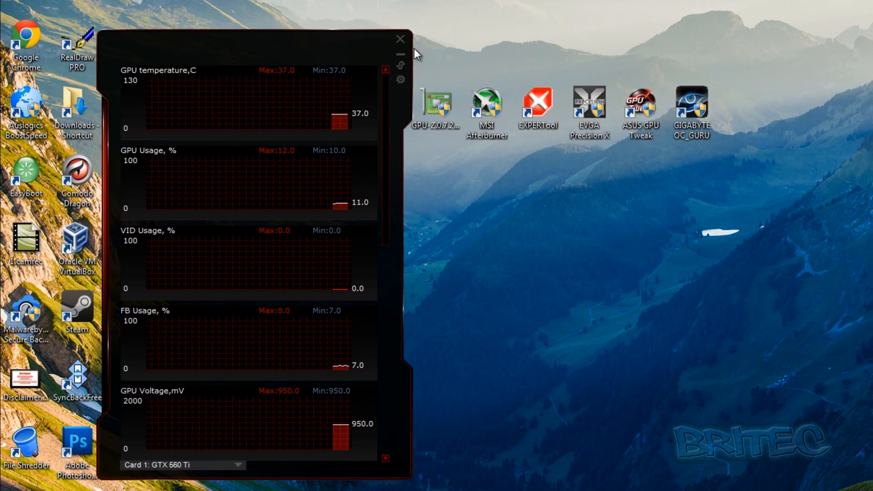
Step: Close the GPU Tweak monitoring graphs window
left_click(400, 39)
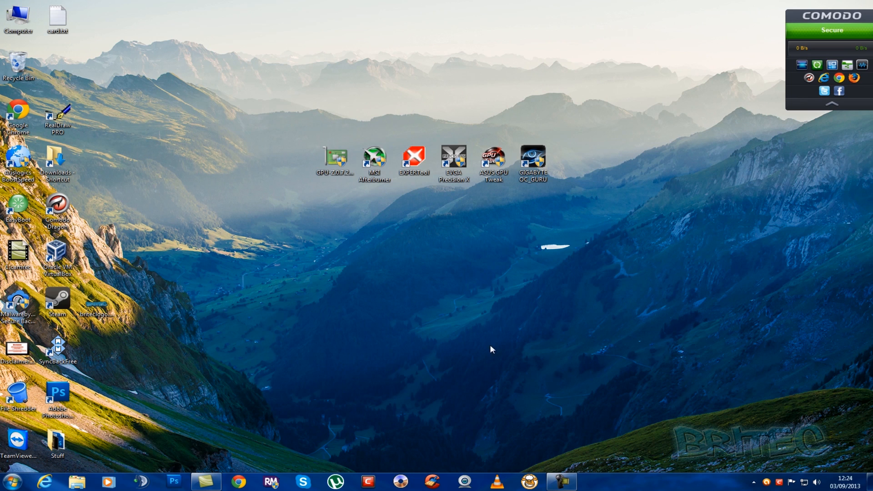
mouse_move(419, 262)
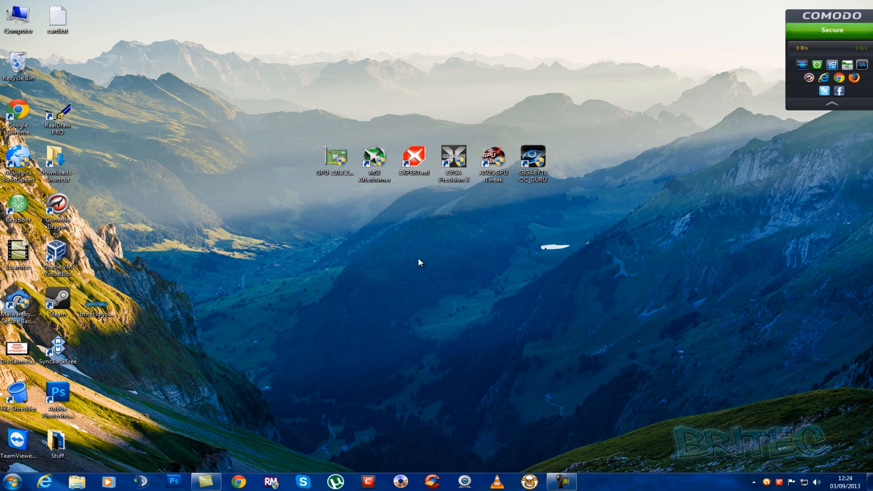
mouse_move(476, 285)
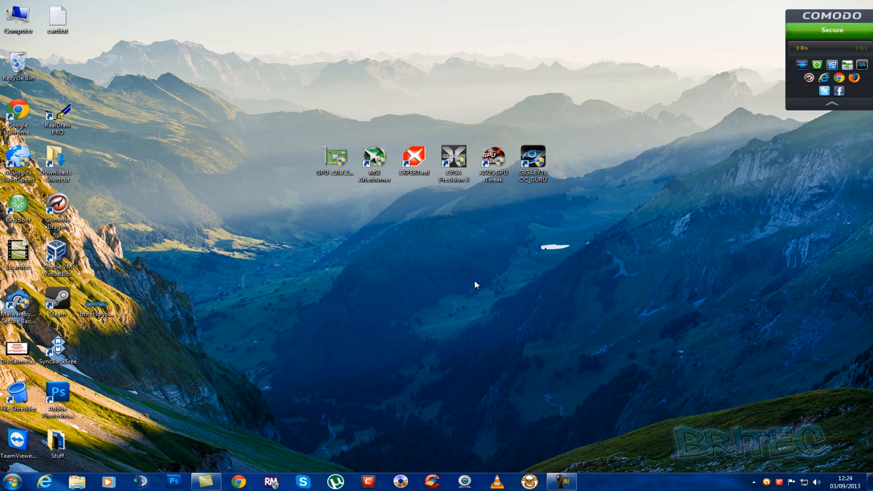
mouse_move(480, 277)
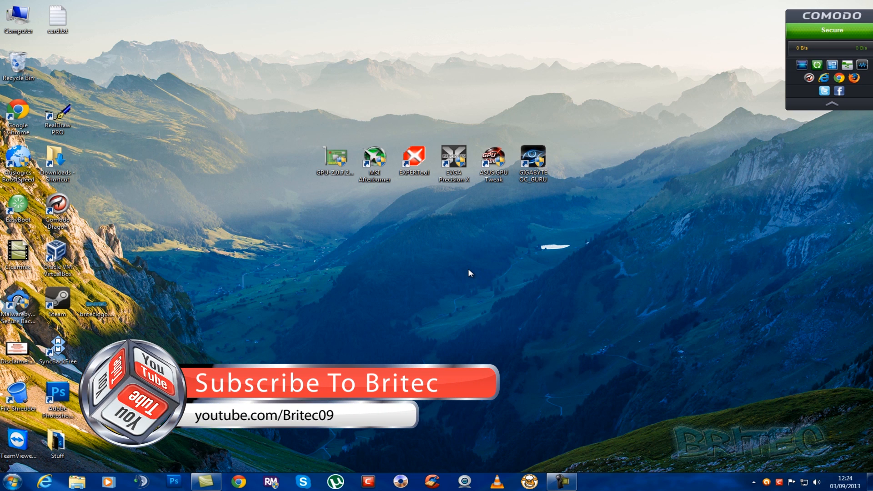
mouse_move(462, 280)
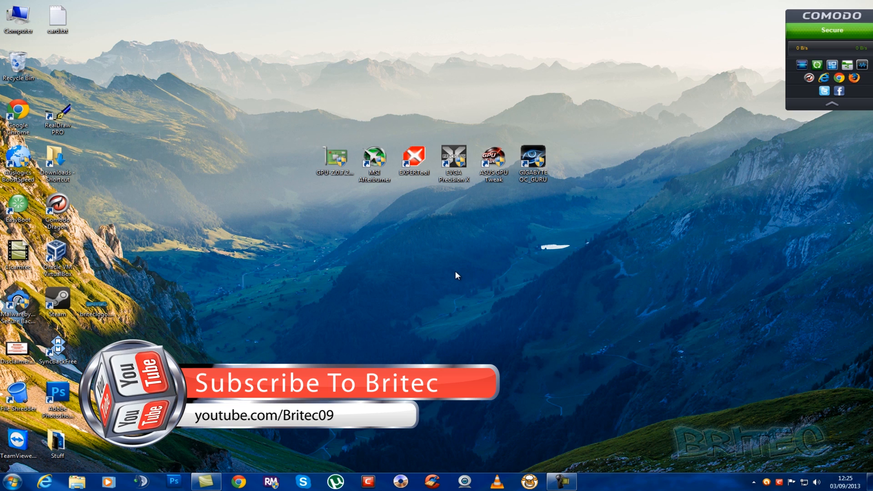
mouse_move(456, 271)
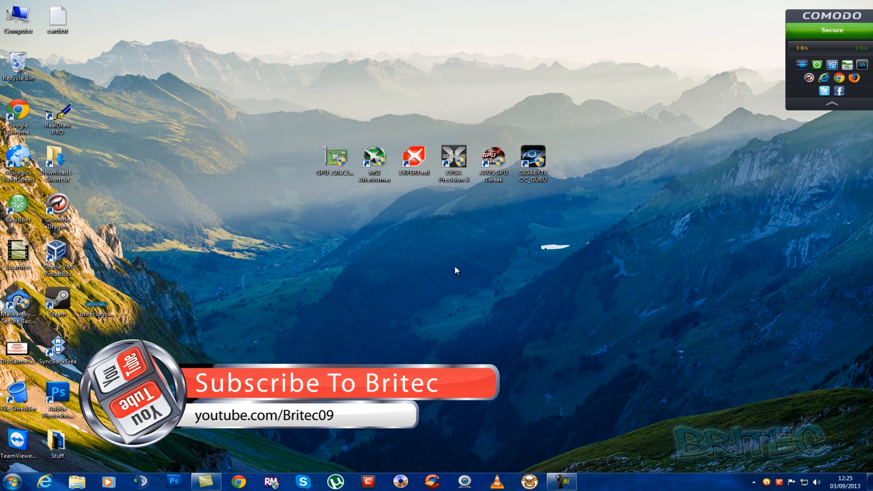
mouse_move(498, 302)
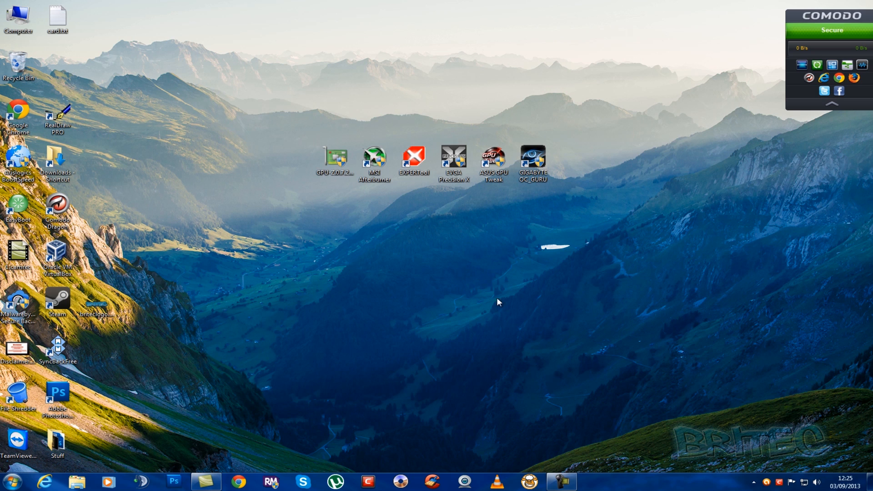